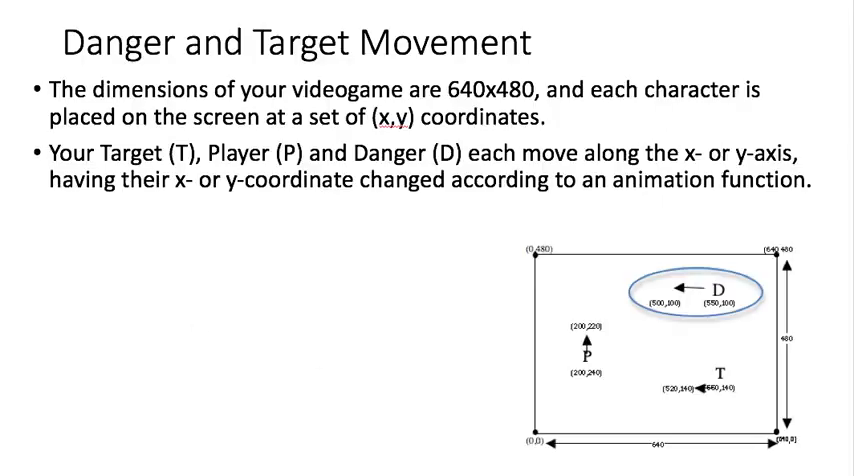
mouse_move(192, 108)
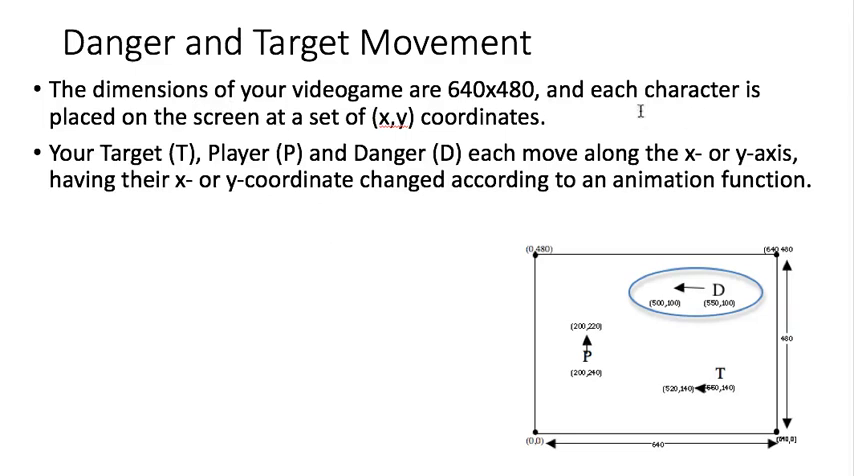
mouse_move(330, 168)
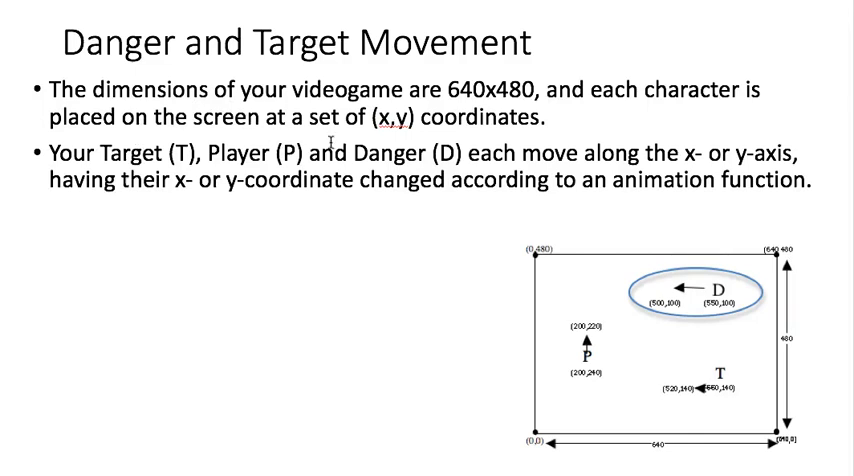
mouse_move(620, 370)
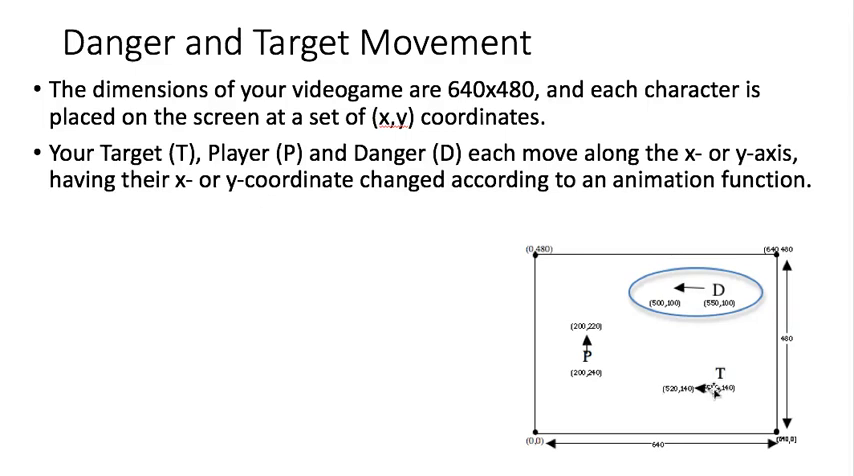
mouse_move(720, 390)
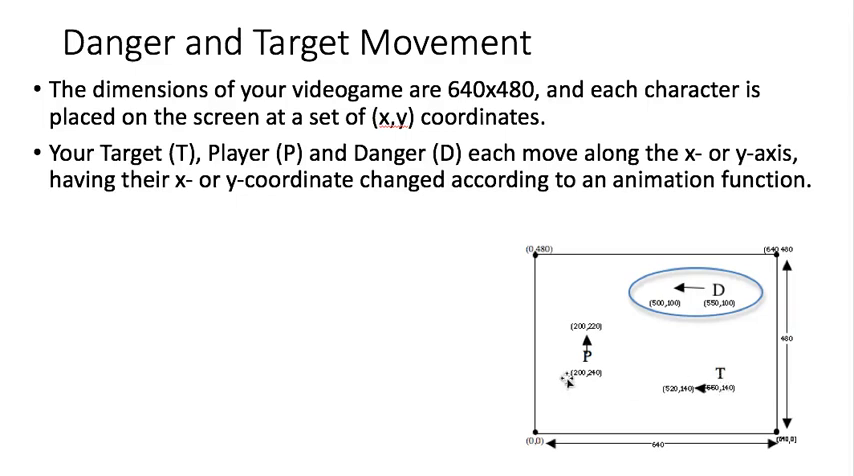
mouse_move(588, 328)
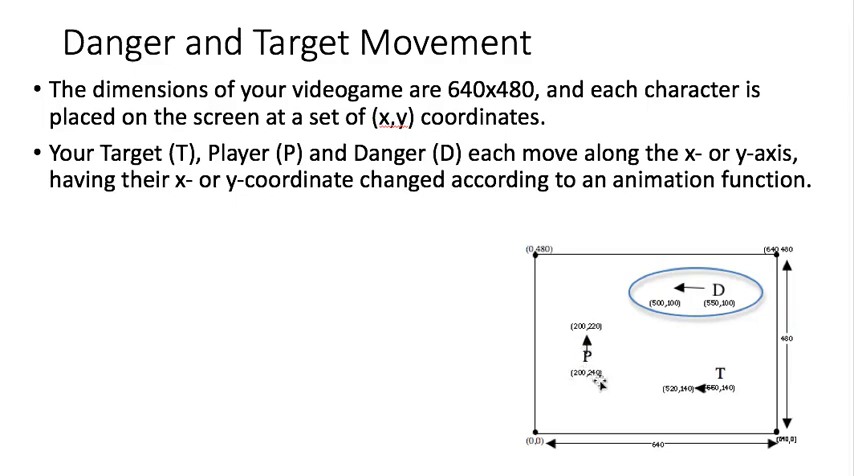
mouse_move(620, 384)
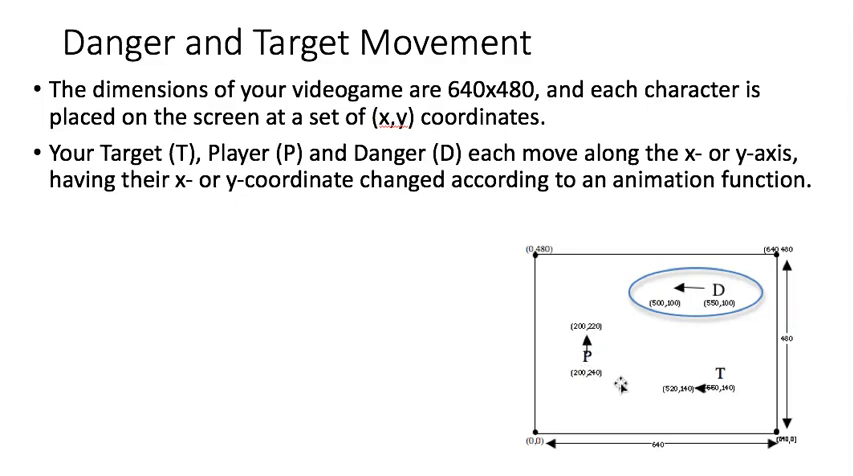
mouse_move(596, 348)
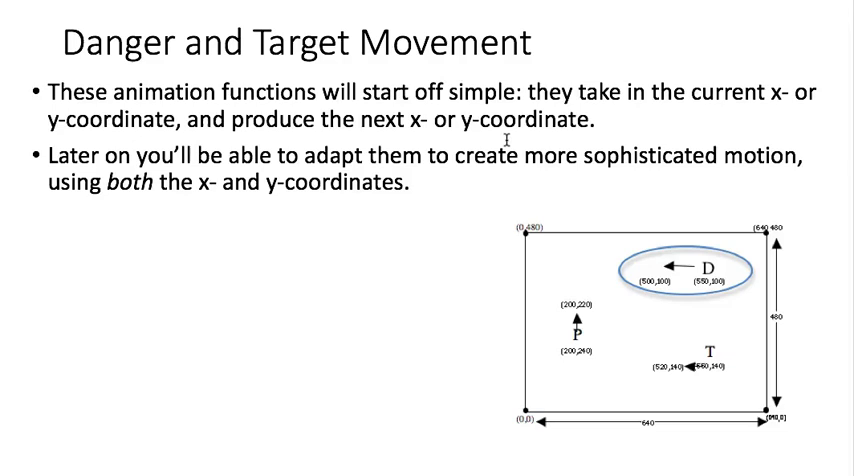
mouse_move(560, 318)
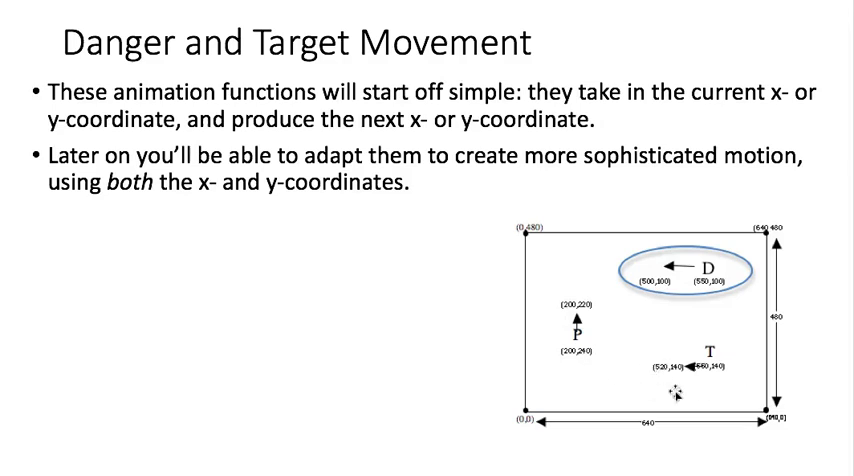
mouse_move(212, 250)
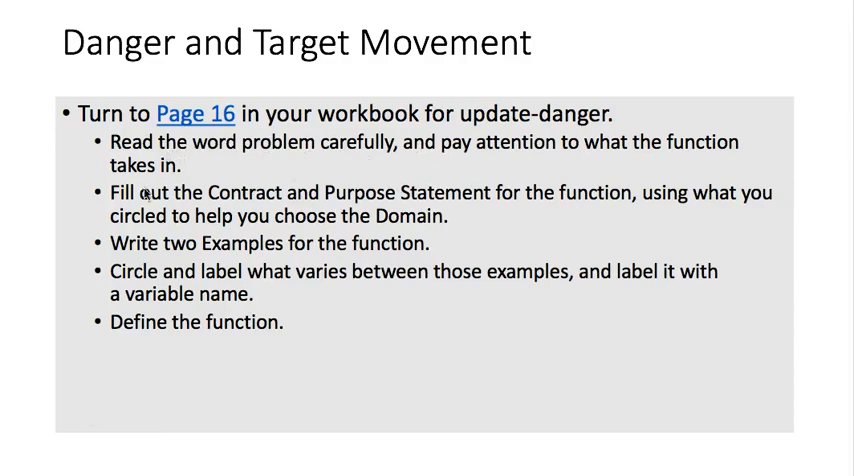
mouse_move(322, 216)
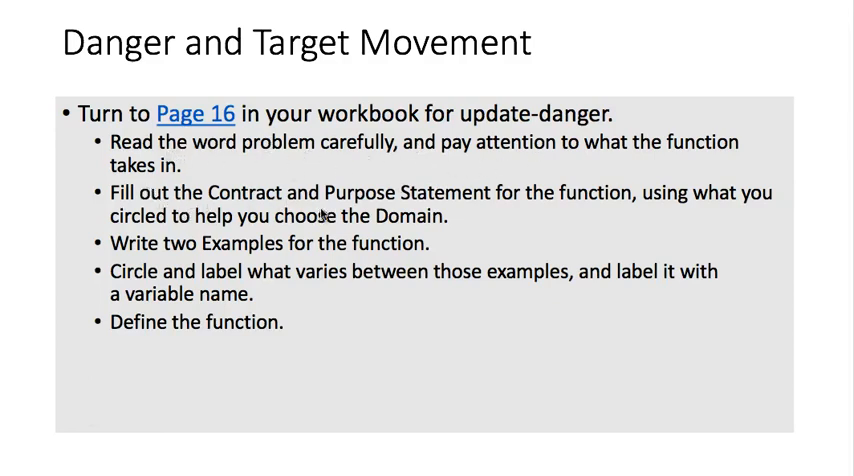
mouse_move(224, 270)
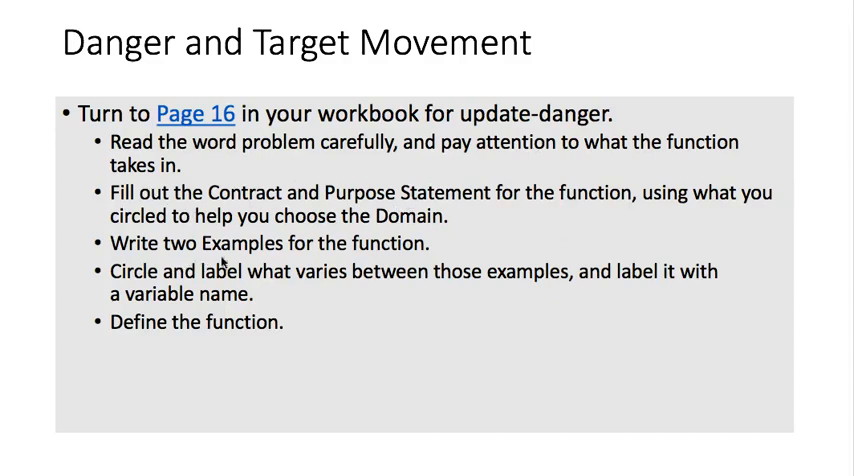
mouse_move(376, 282)
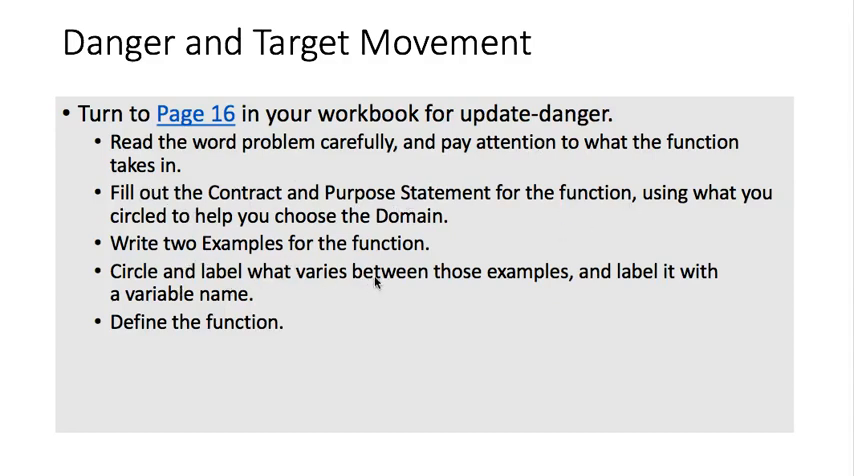
mouse_move(468, 292)
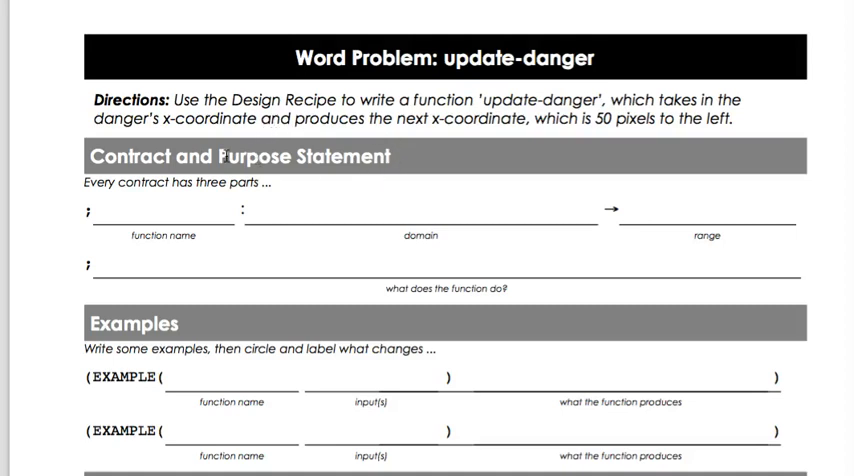
- Scroll the update-danger workbook page down to reveal its Definition section
scroll("down", 3)
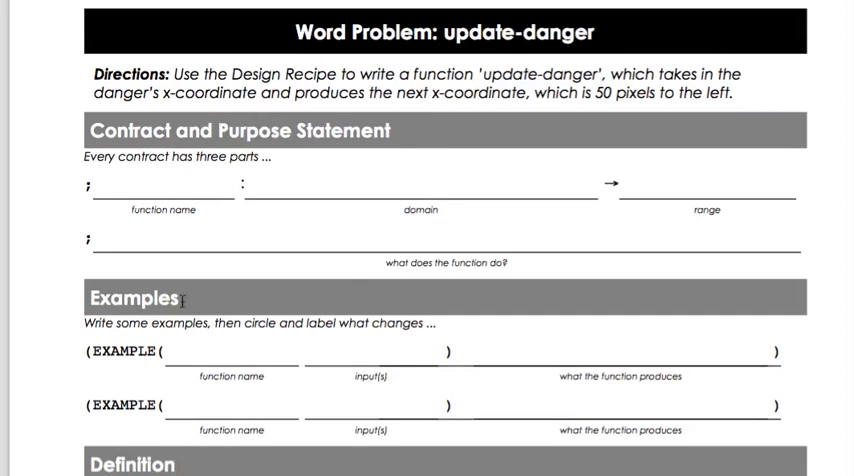
mouse_move(454, 144)
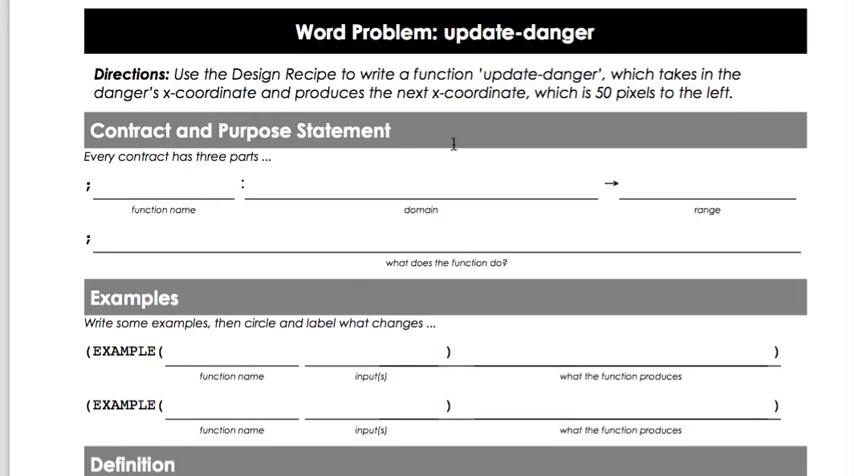
mouse_move(592, 72)
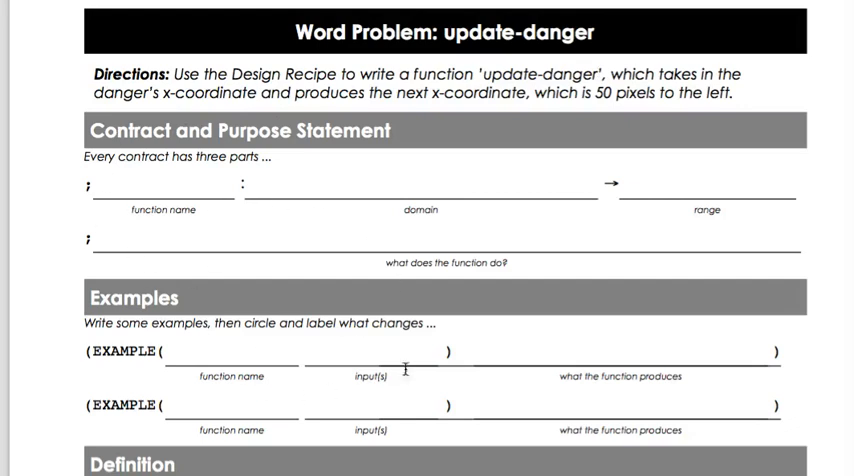
mouse_move(200, 258)
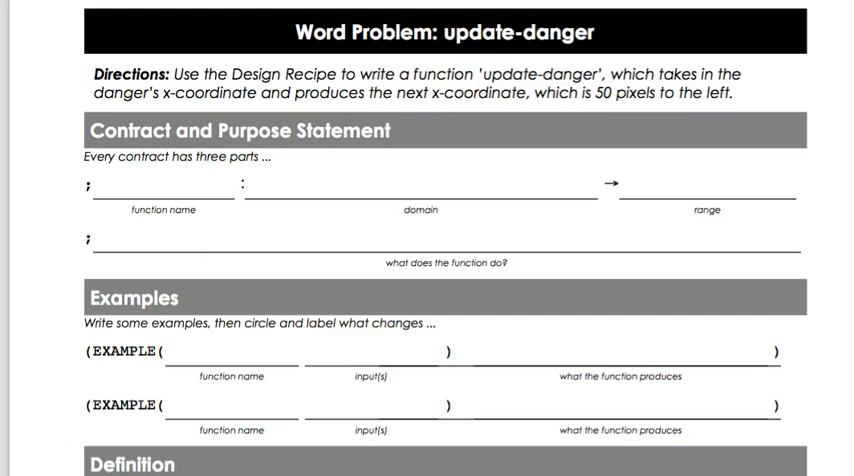
mouse_move(328, 284)
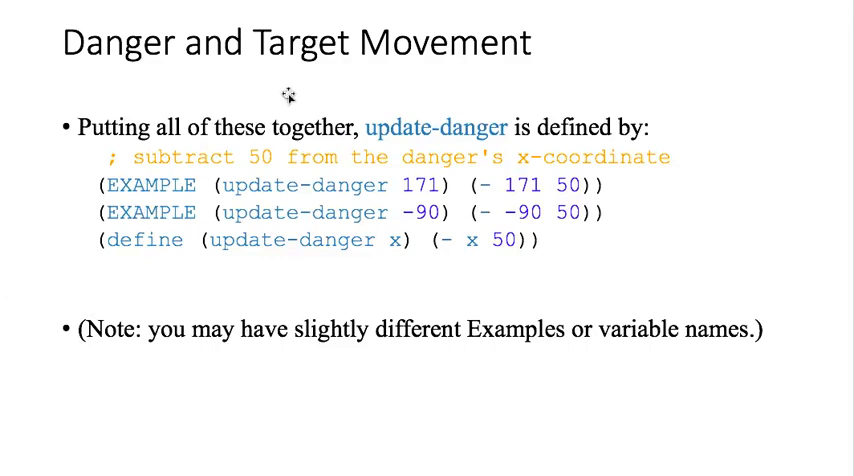
mouse_move(620, 144)
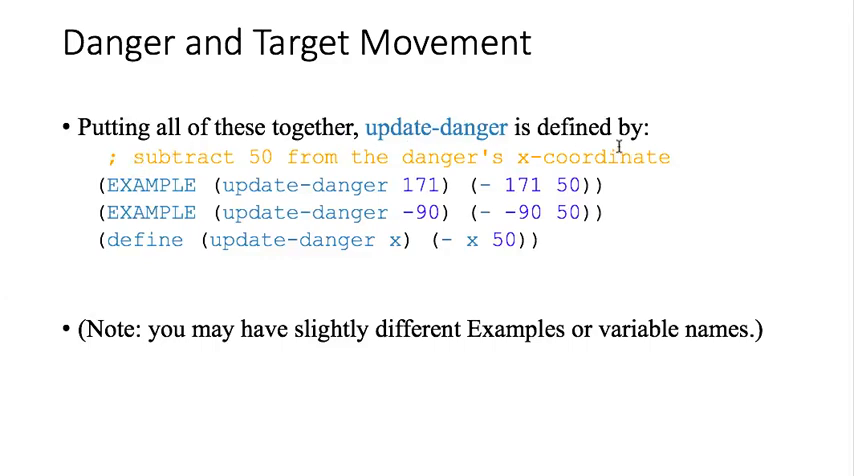
mouse_move(228, 158)
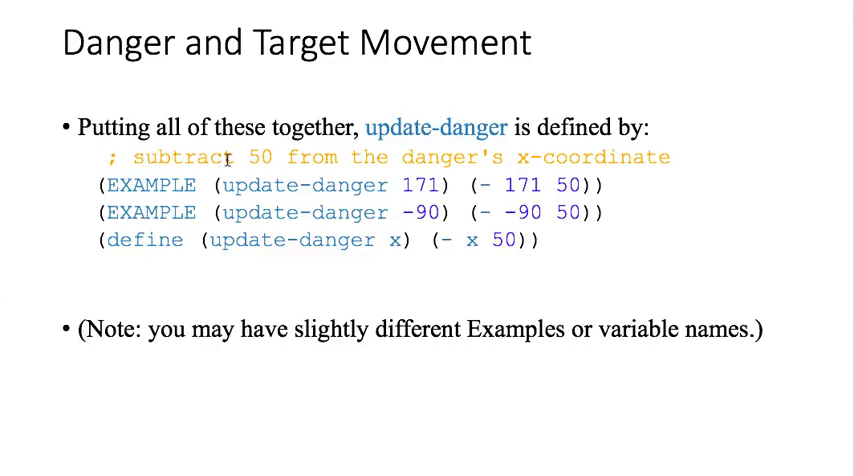
mouse_move(620, 156)
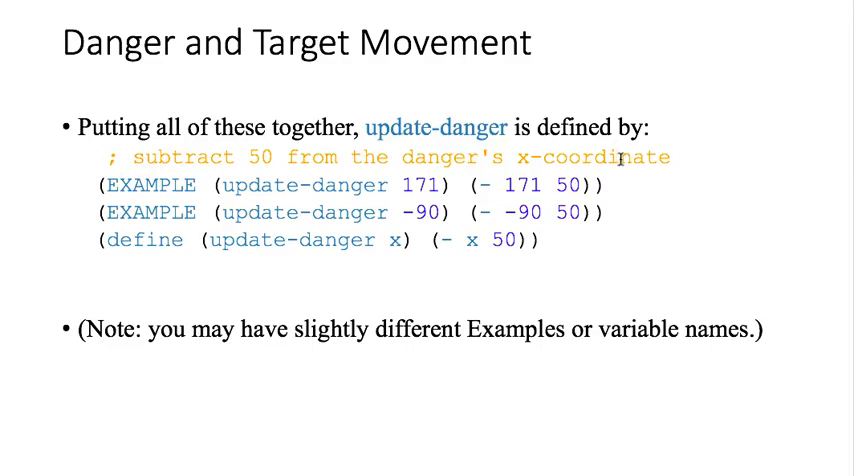
mouse_move(364, 156)
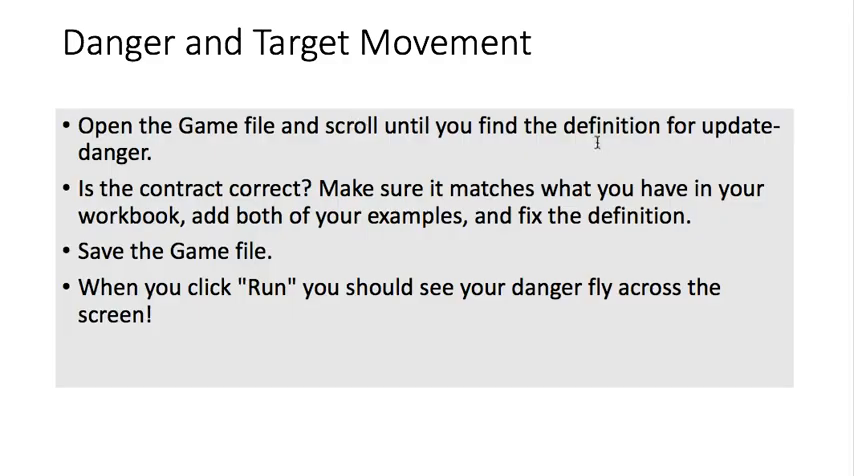
mouse_move(178, 212)
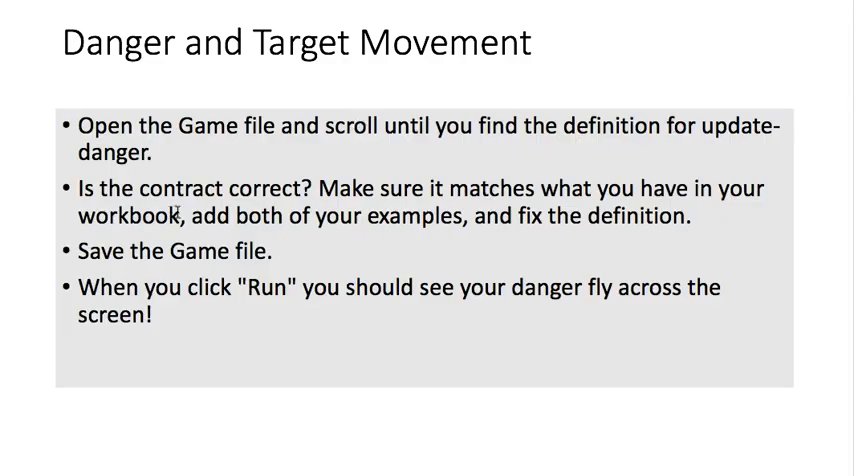
mouse_move(356, 232)
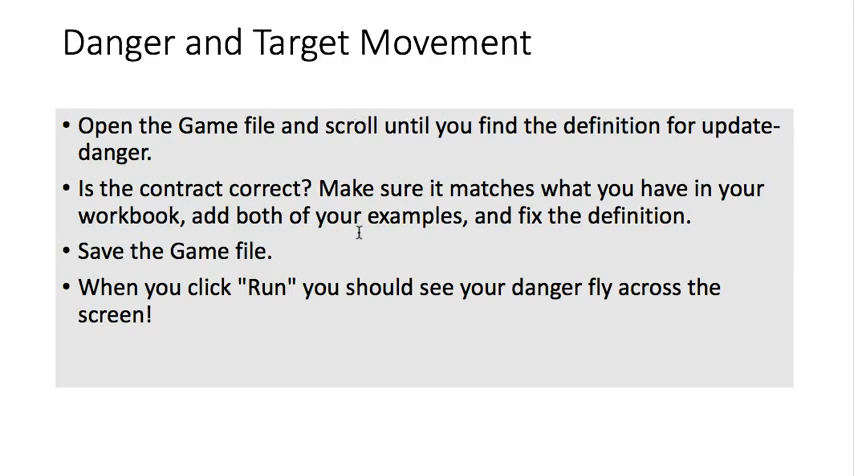
mouse_move(280, 252)
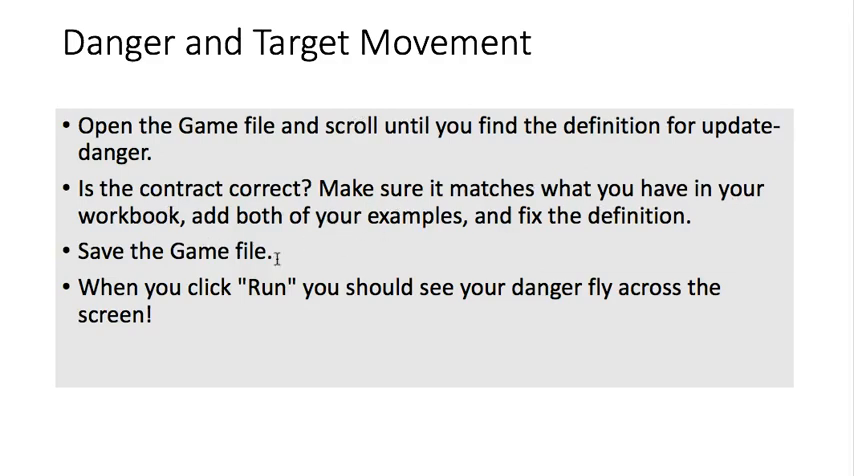
mouse_move(272, 228)
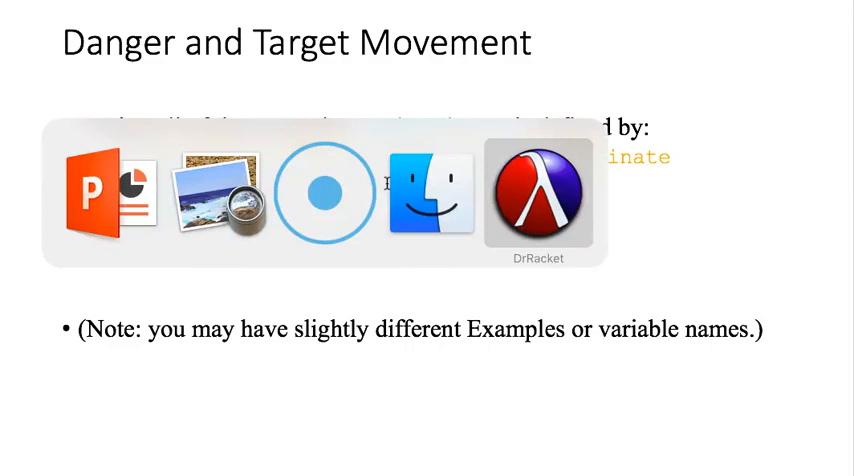
- Switch to DrRacket and bring up the Select a file dialog via File > Open…
left_click(538, 192)
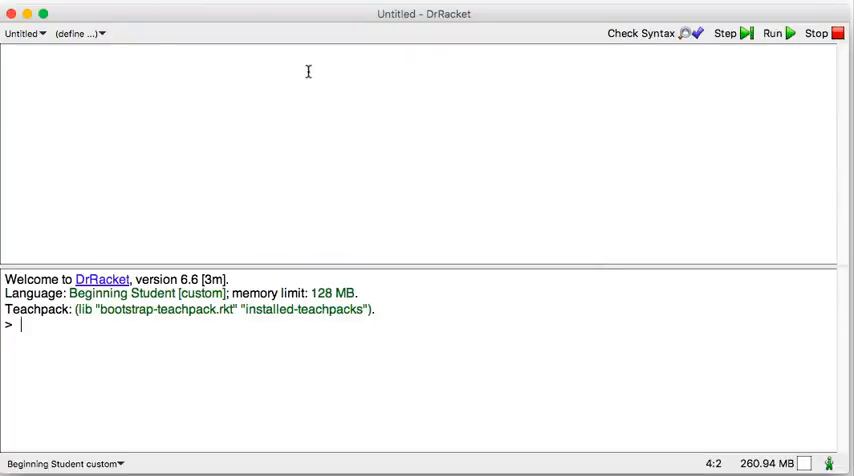
mouse_move(196, 42)
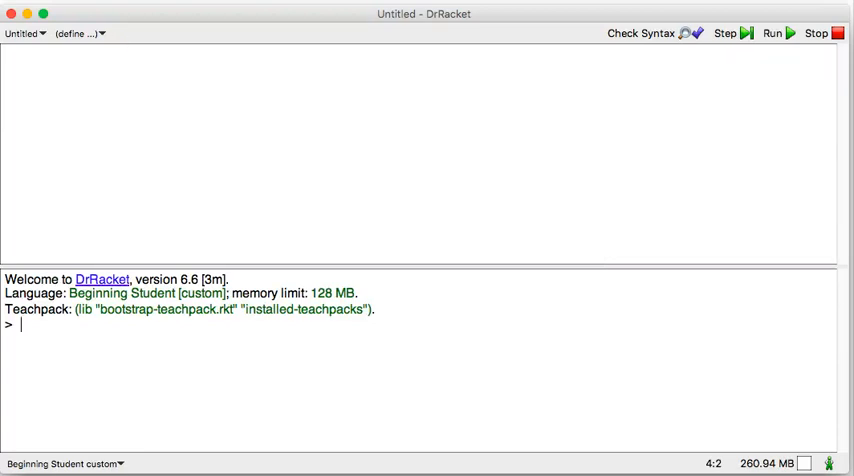
left_click(20, 6)
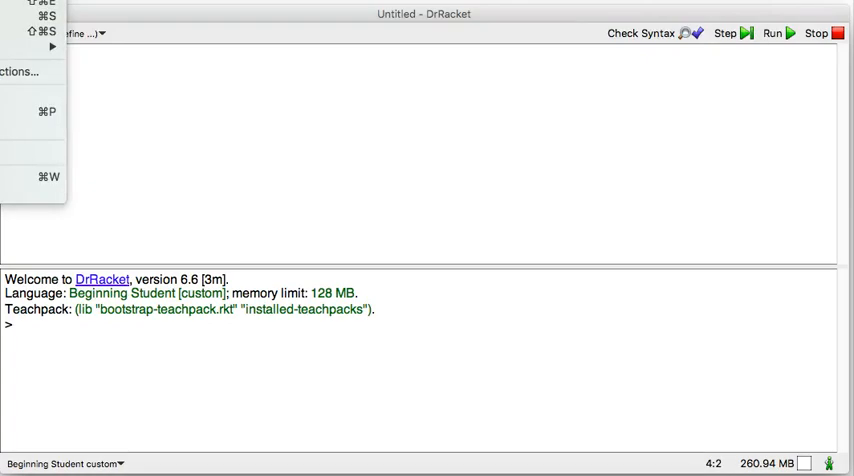
left_click(324, 76)
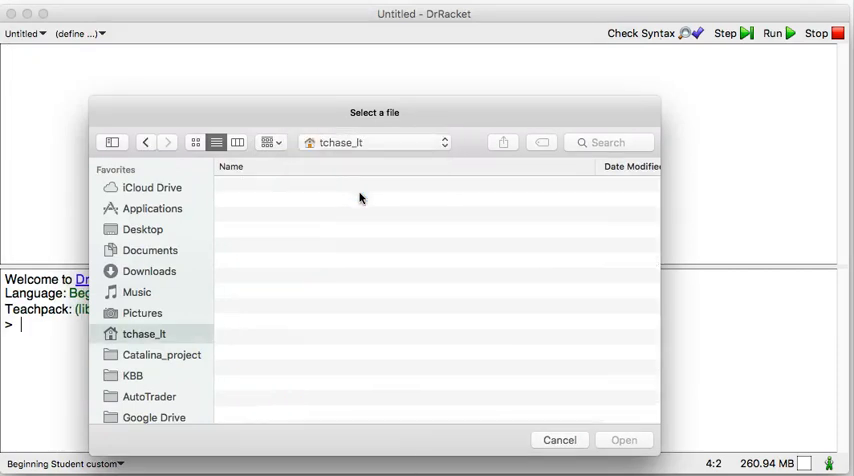
- Browse Documents > personal > kids_schooling, wandering into bootstrap1 and back out
left_click(150, 250)
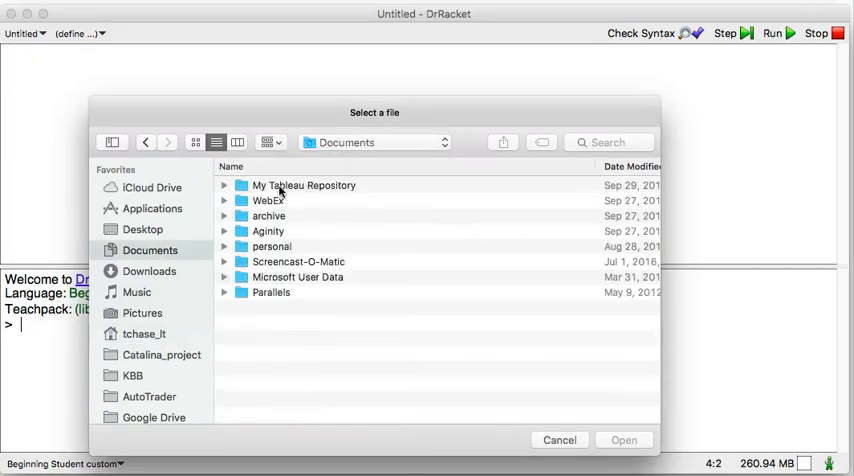
left_click(272, 246)
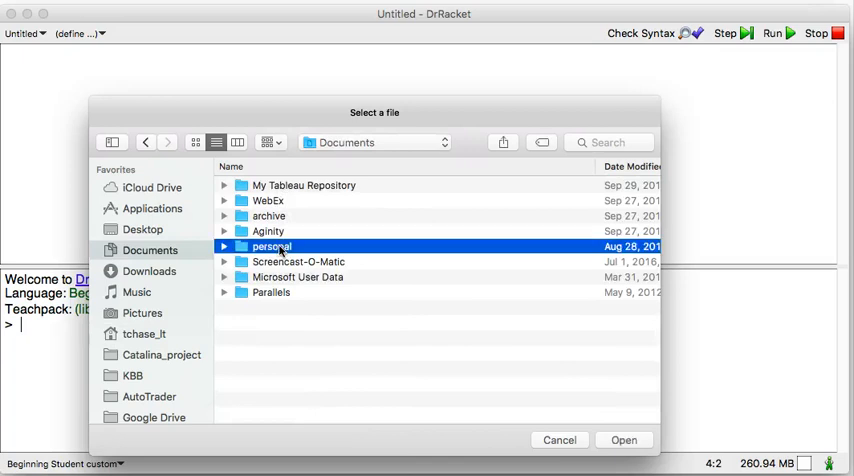
double_click(272, 246)
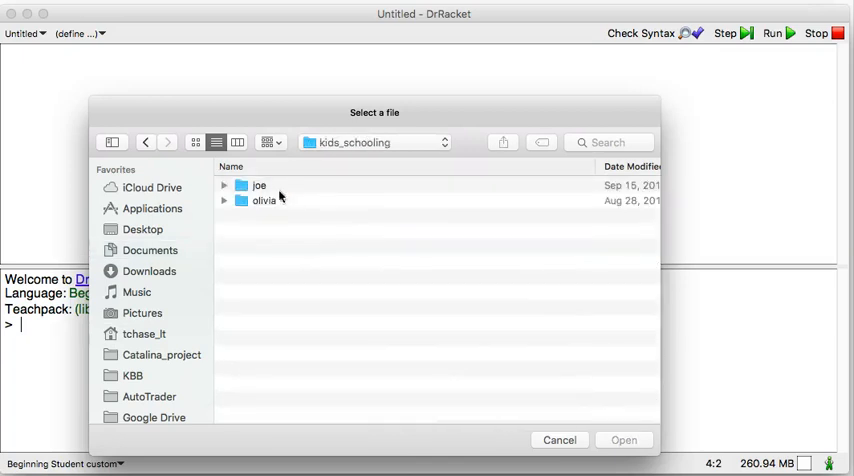
double_click(260, 184)
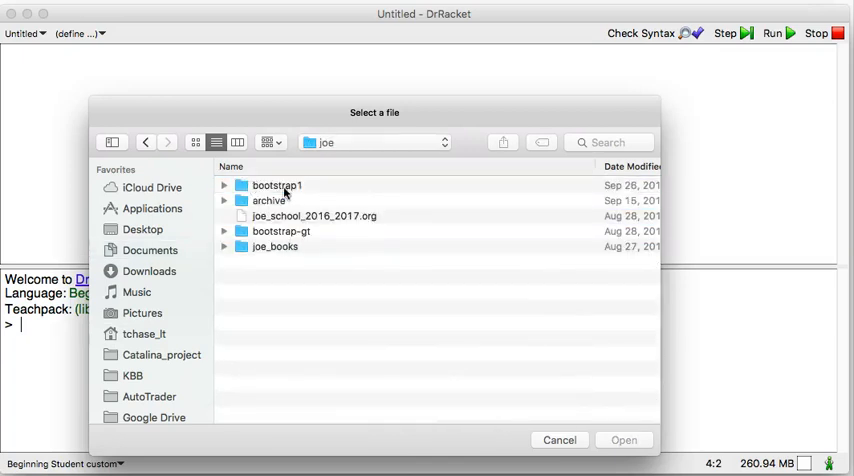
double_click(276, 184)
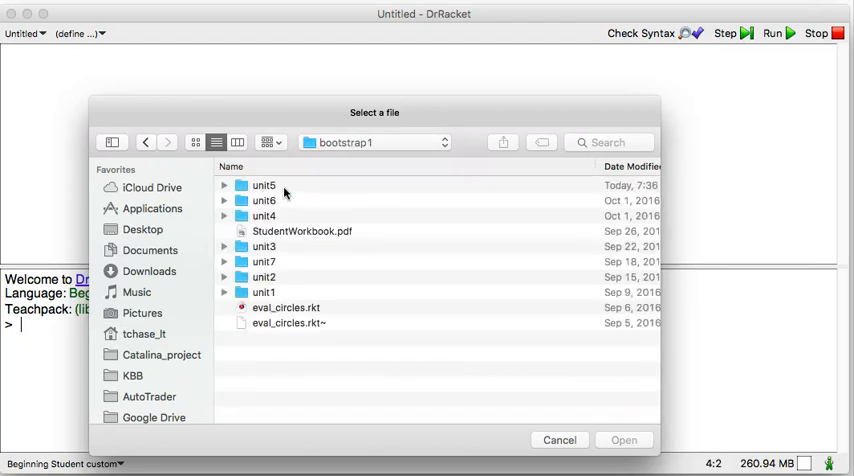
left_click(144, 142)
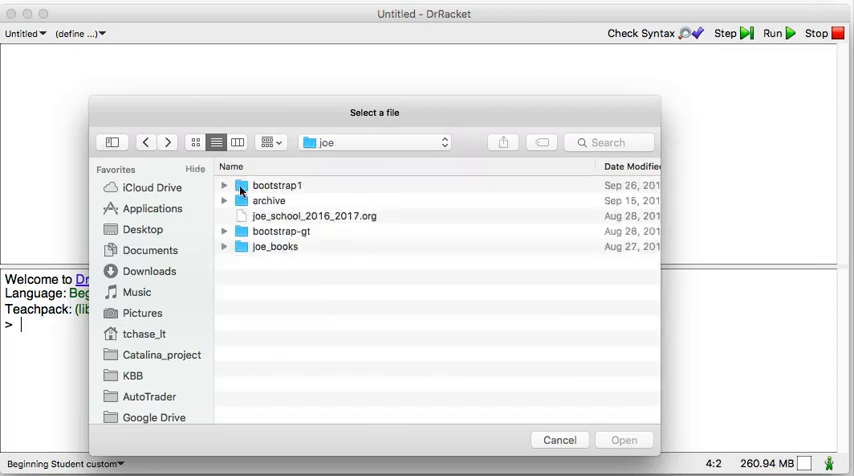
mouse_move(284, 236)
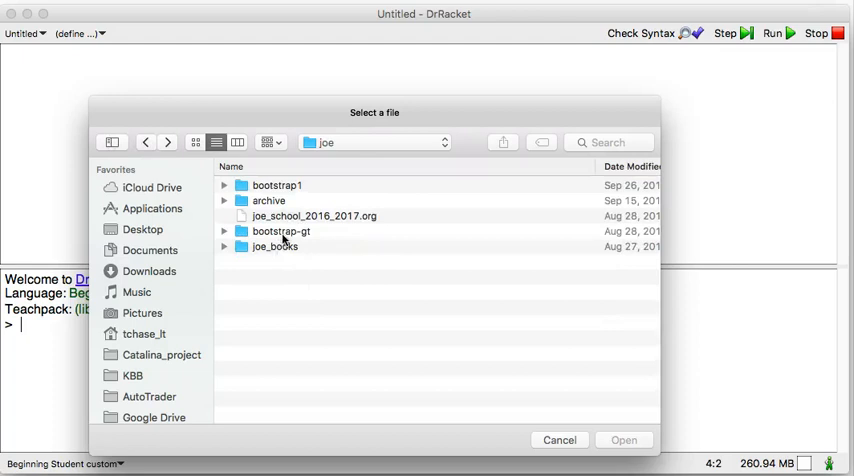
double_click(280, 232)
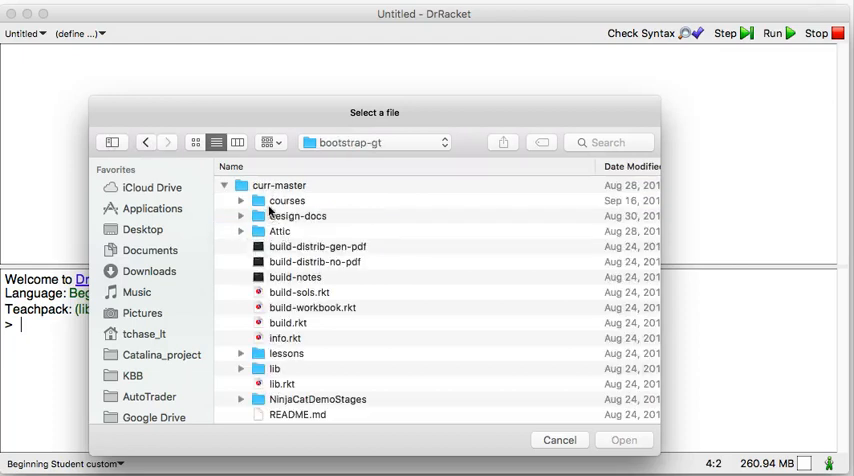
mouse_move(216, 198)
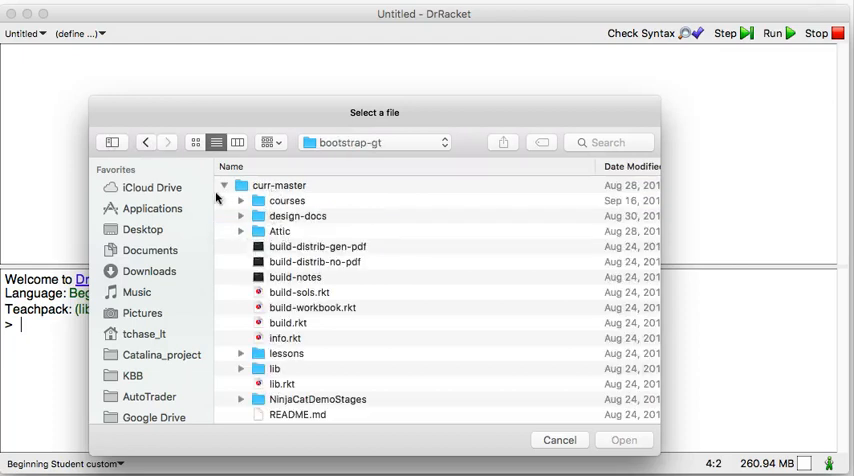
left_click(144, 142)
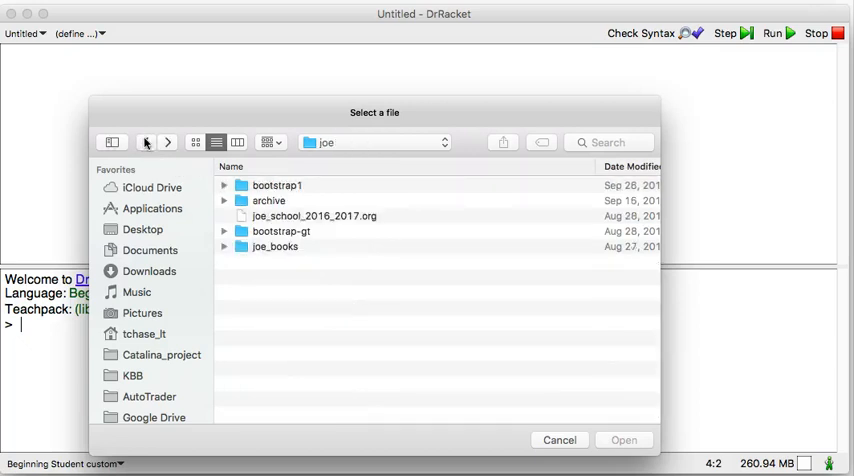
mouse_move(276, 210)
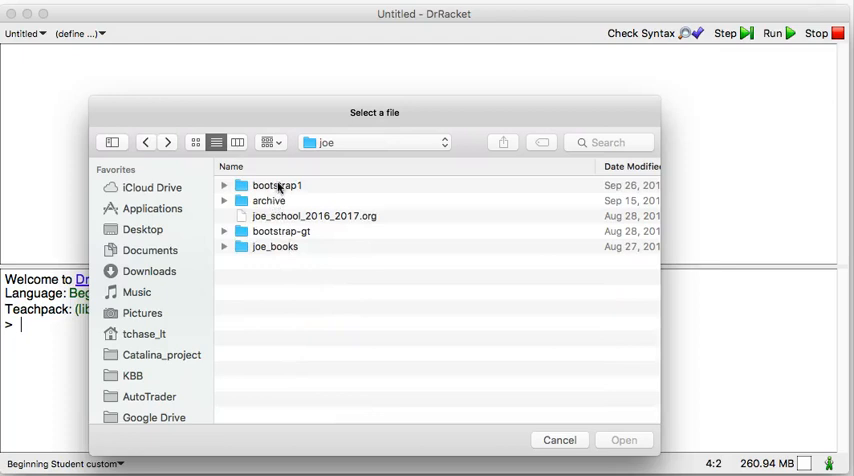
double_click(276, 184)
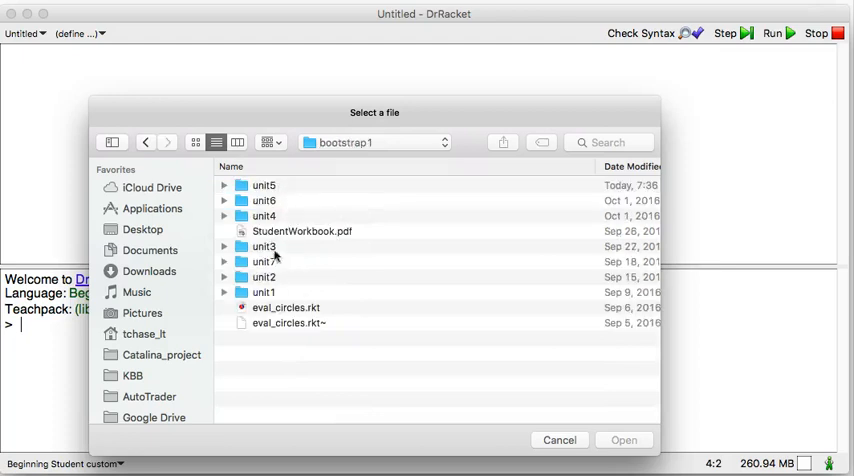
left_click(144, 142)
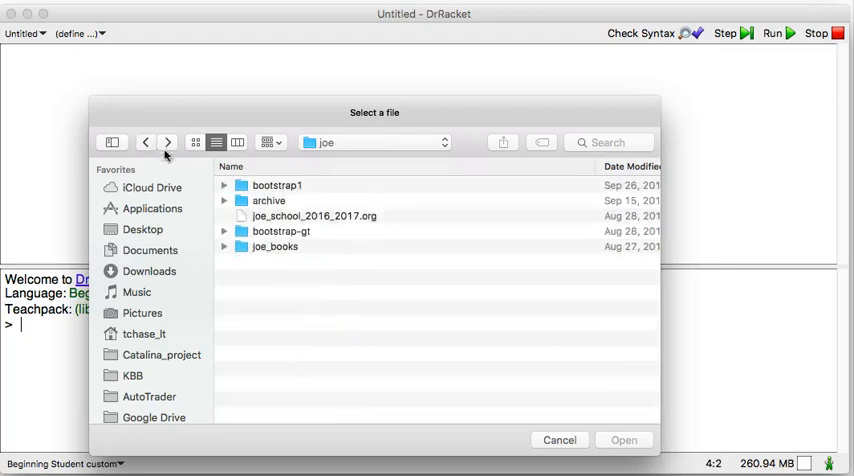
- Navigate bootstrap-gt > courses > bs1 > resources > source-files, where Game.rkt is listed
left_click(282, 232)
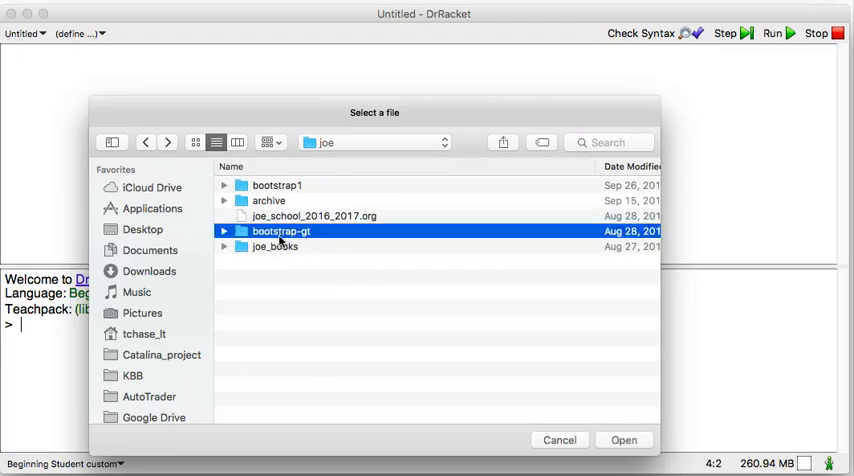
double_click(280, 232)
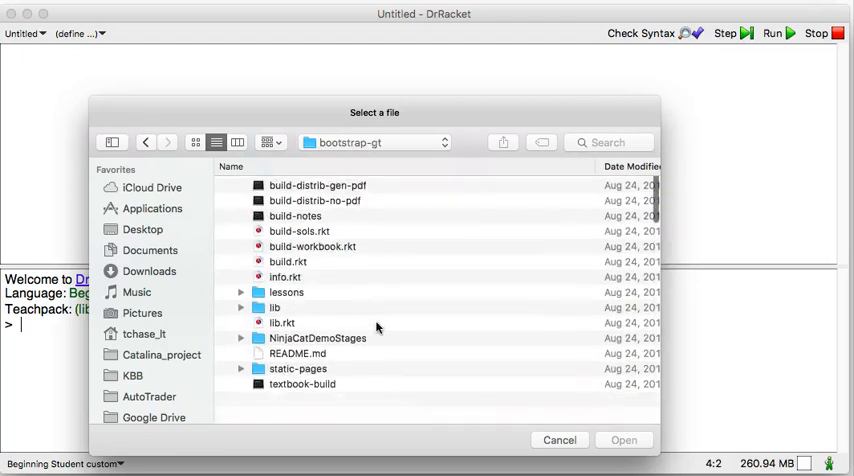
left_click(224, 184)
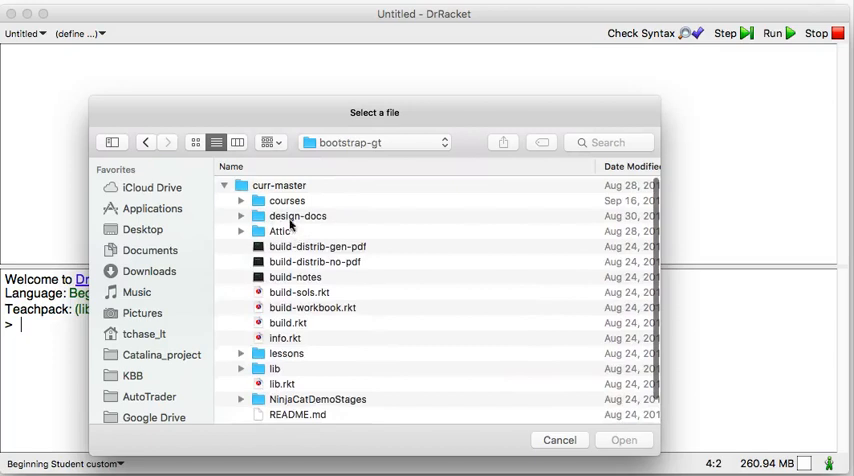
double_click(288, 200)
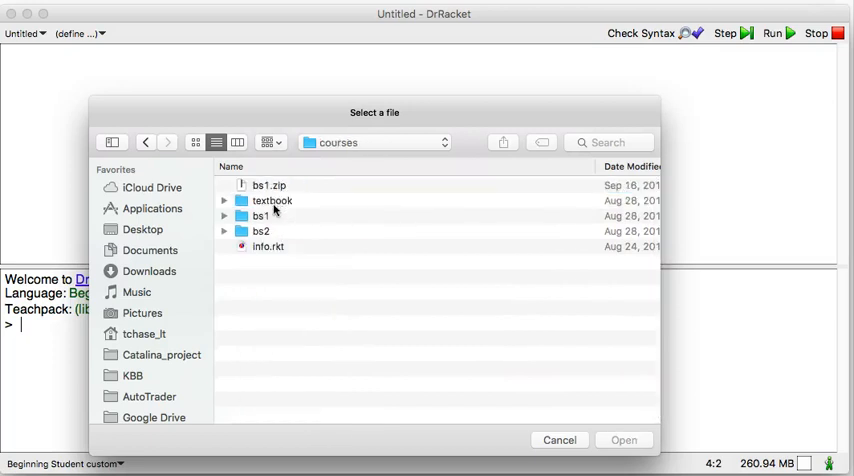
double_click(262, 216)
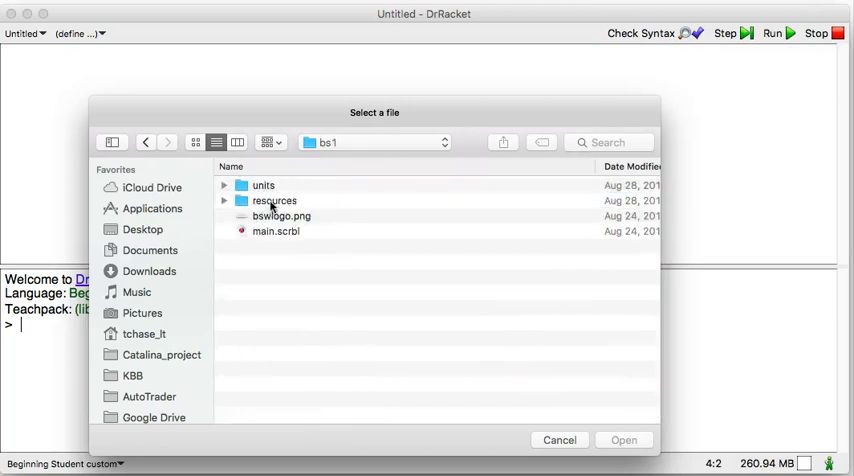
mouse_move(338, 170)
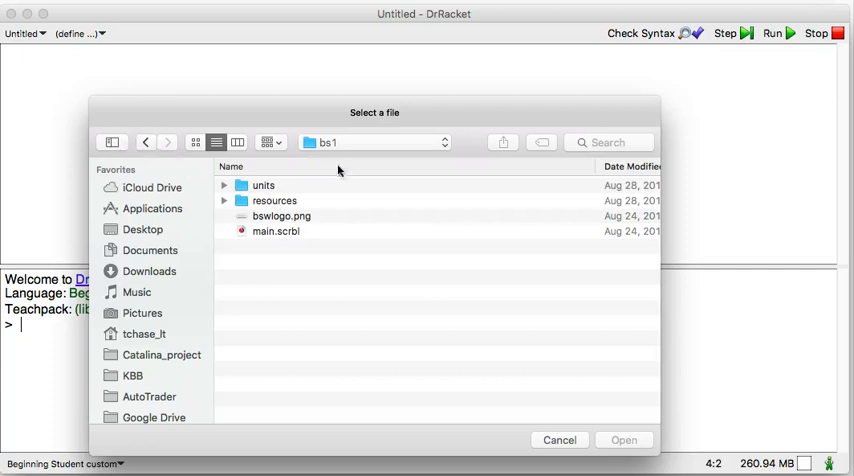
mouse_move(278, 204)
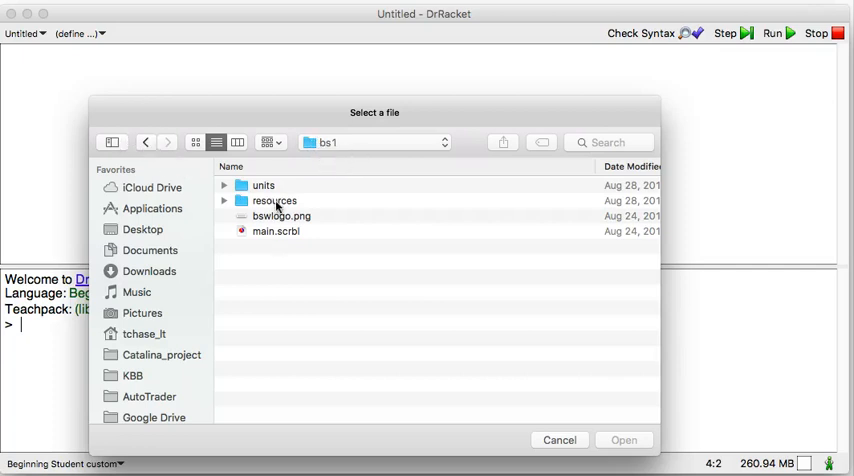
double_click(276, 200)
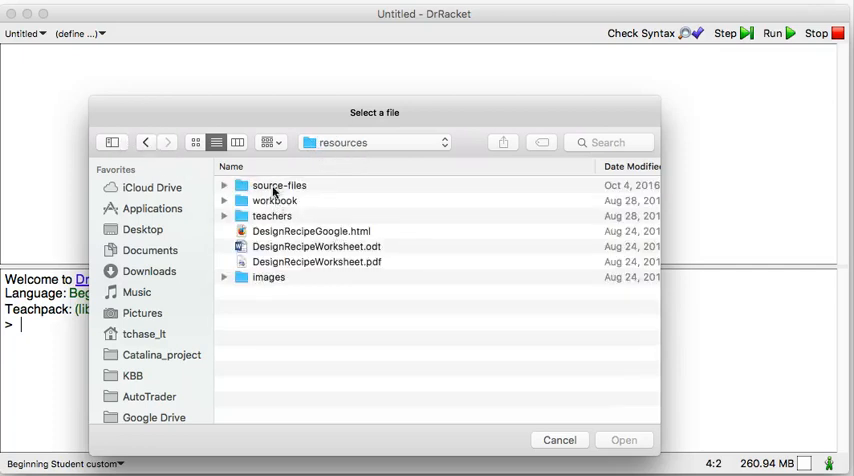
double_click(280, 184)
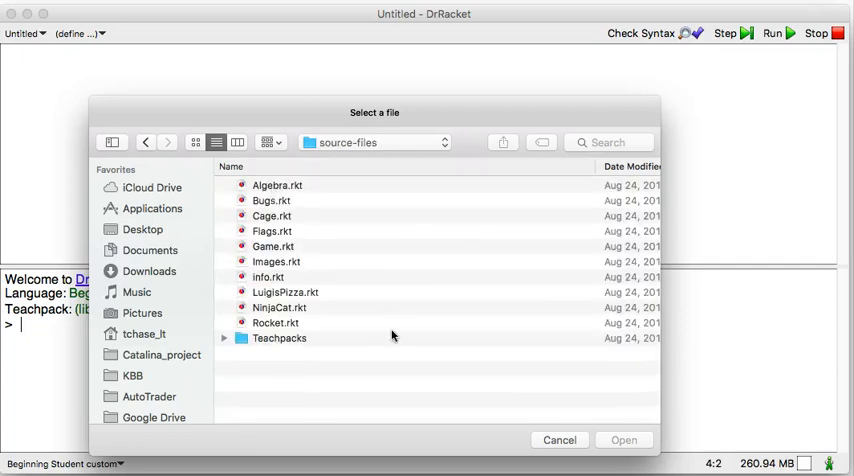
mouse_move(264, 248)
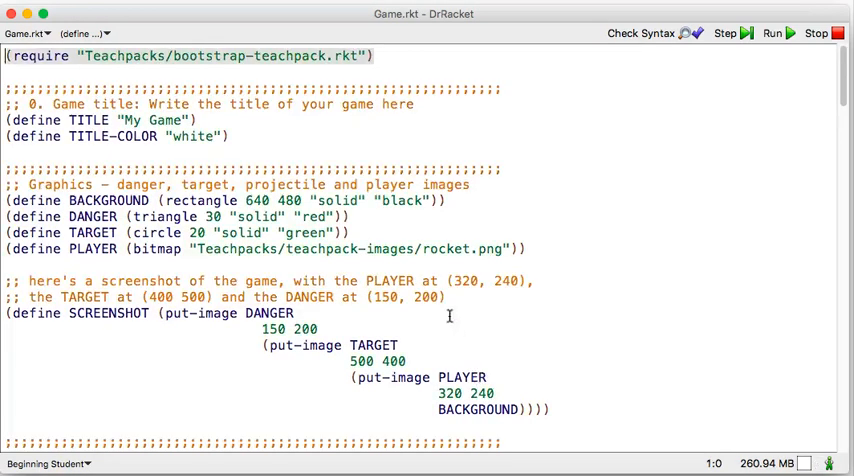
mouse_move(218, 120)
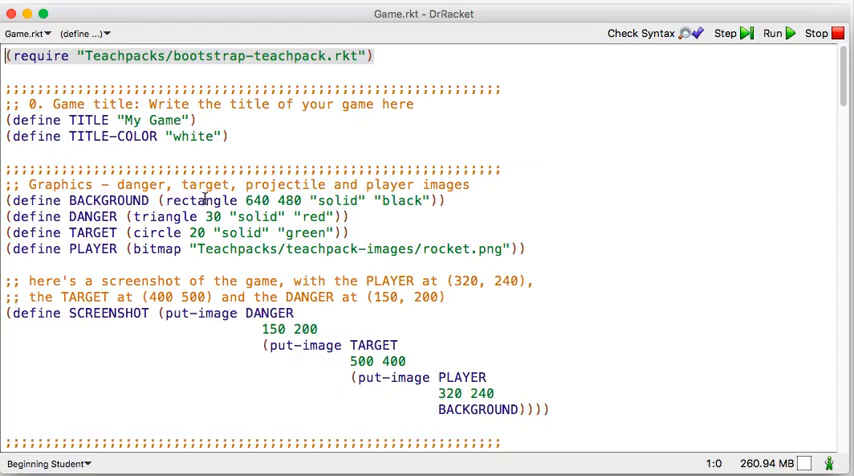
- Scroll Game.rkt down to the Making the Danger and the Target Move section
scroll("down", 3)
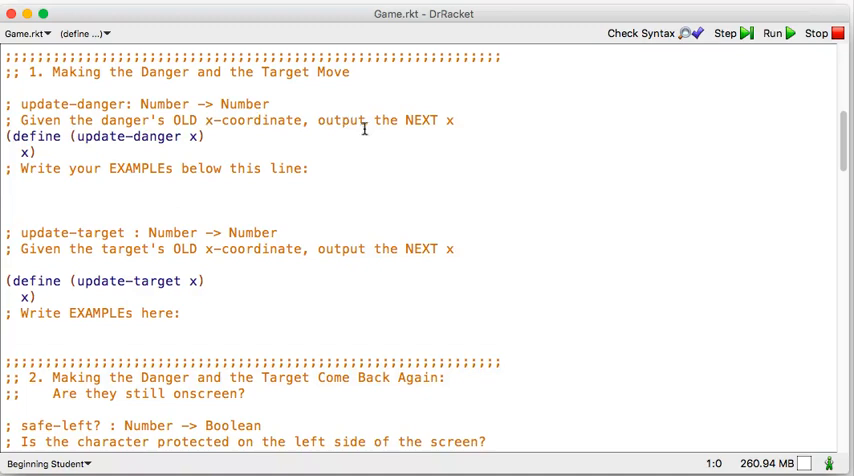
mouse_move(140, 144)
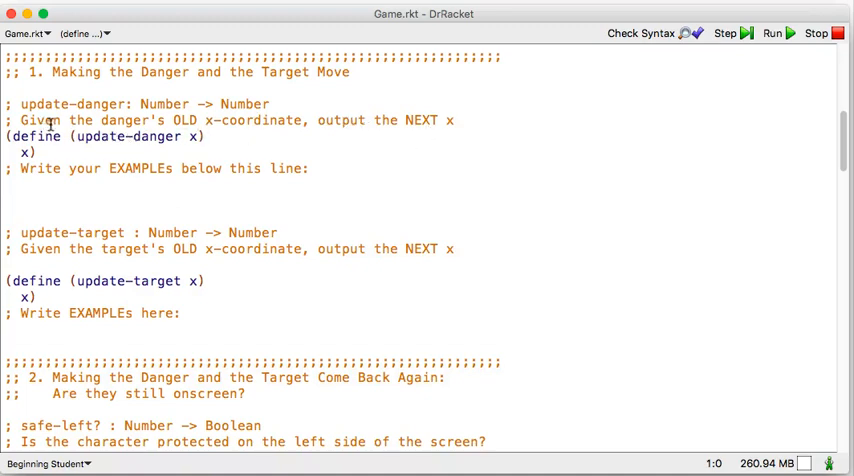
mouse_move(302, 160)
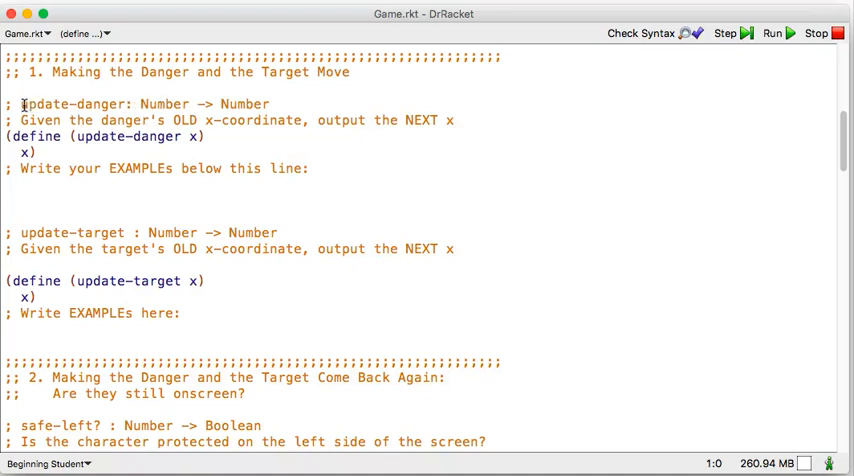
double_click(72, 104)
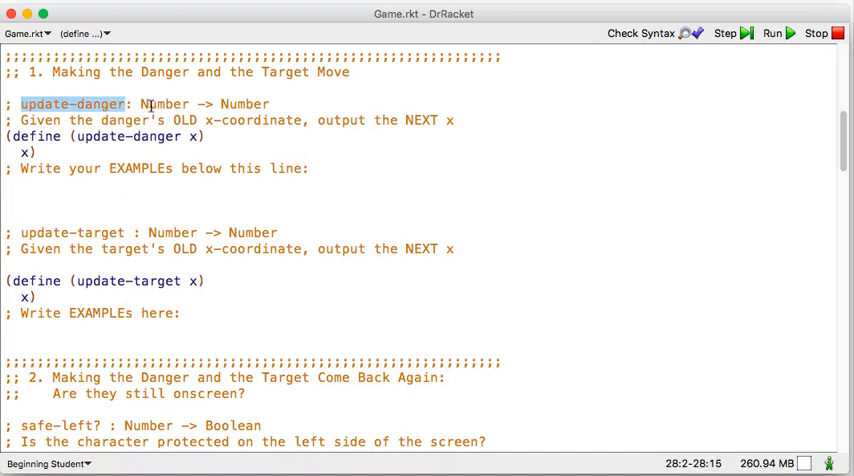
double_click(164, 104)
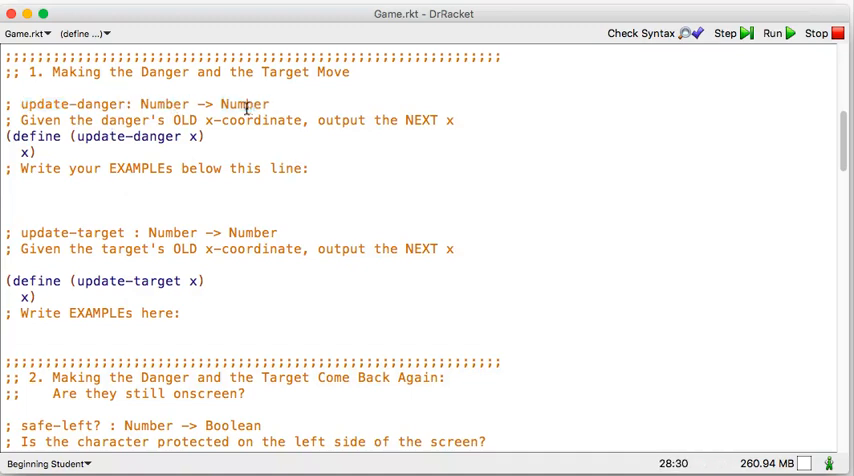
mouse_move(156, 120)
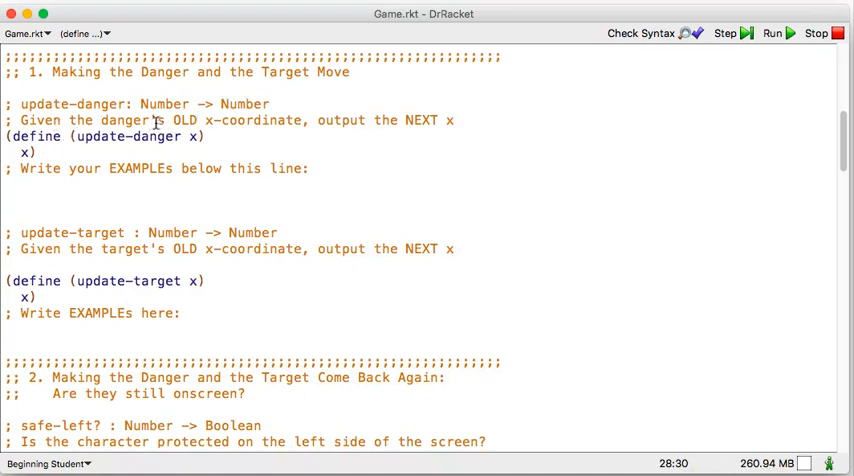
double_click(164, 104)
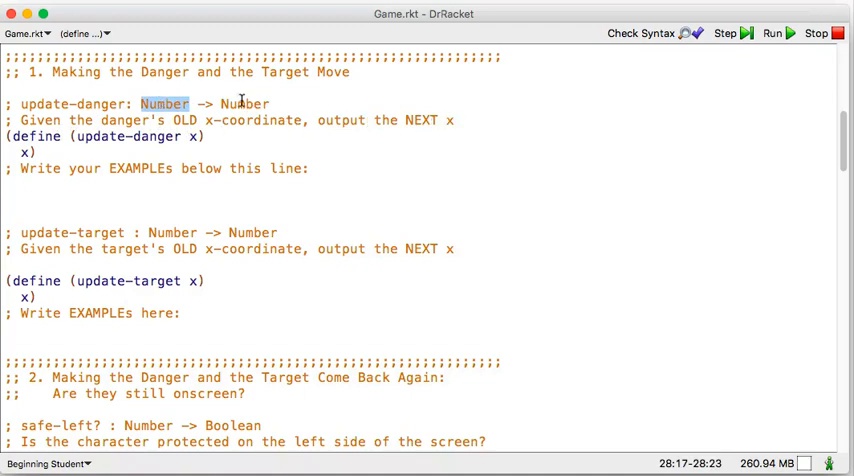
double_click(244, 104)
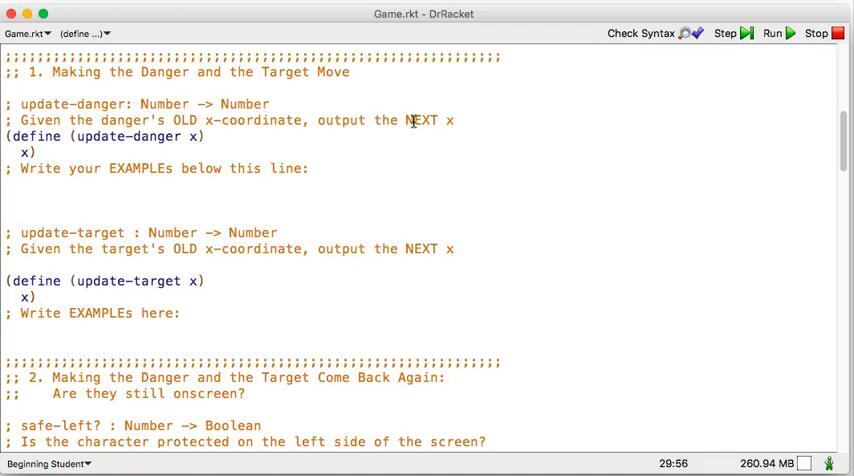
mouse_move(444, 120)
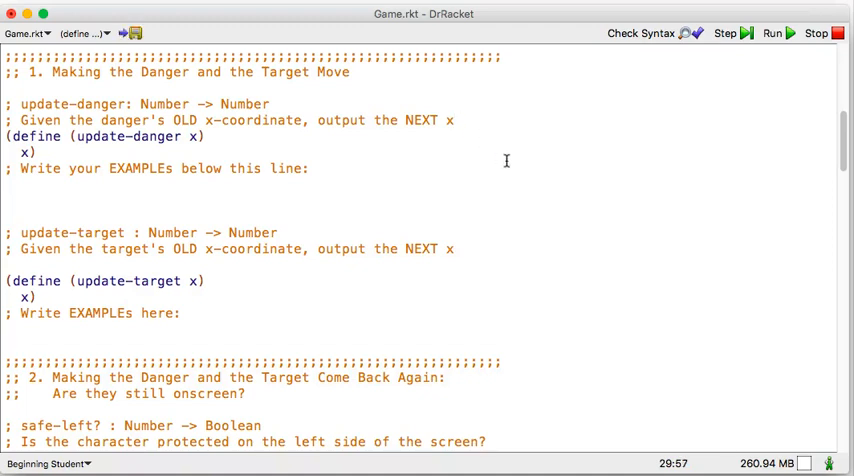
- Append 'which is 50 less than the OLD x-coordinate' to the update-danger purpose comment
type("which is")
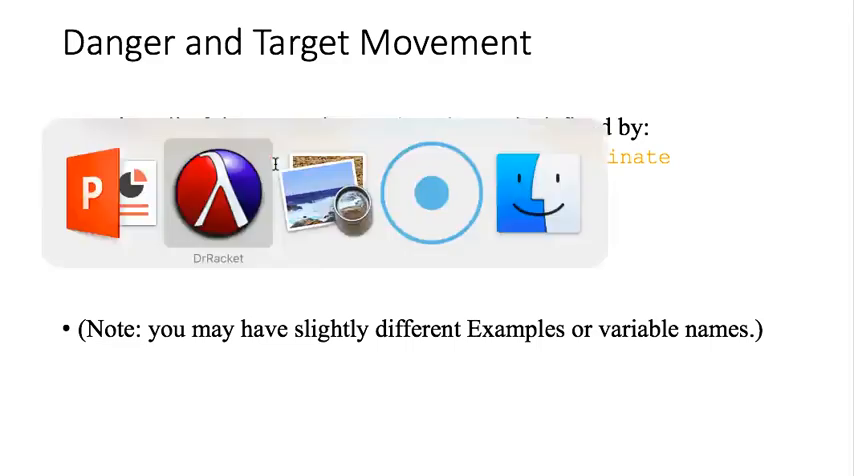
left_click(212, 190)
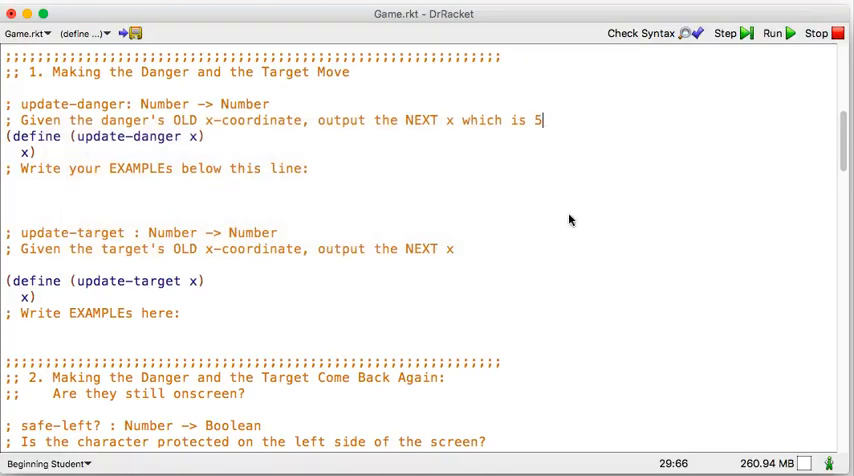
type("0 less than the ol")
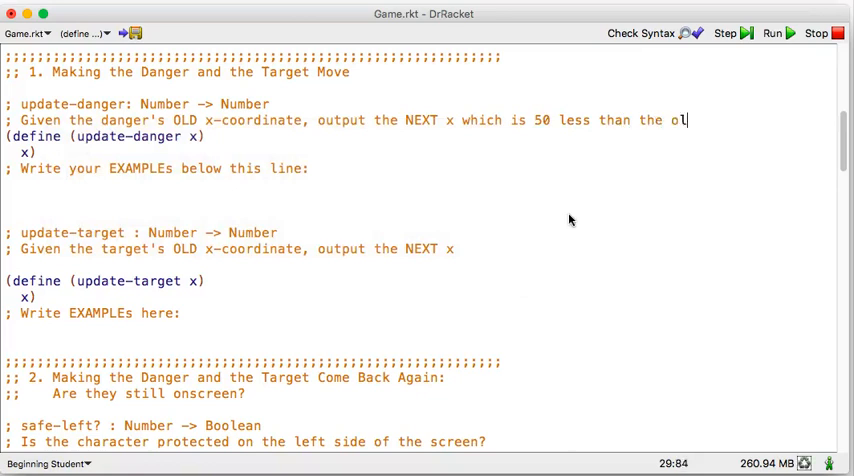
type("LD")
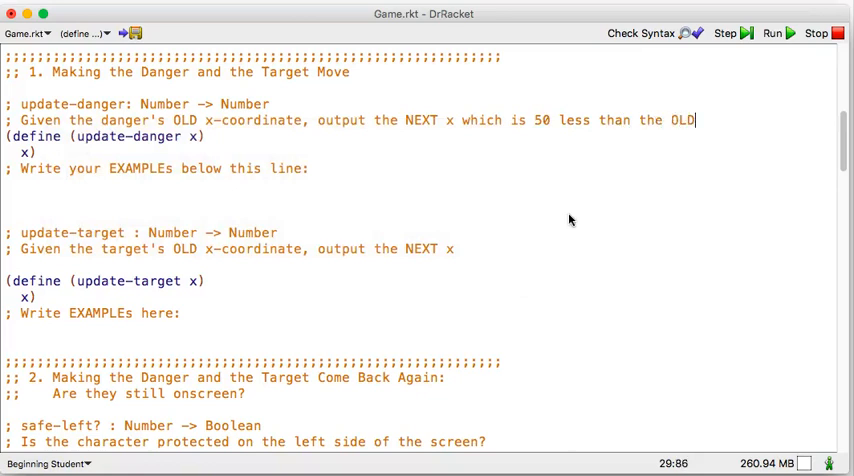
type("x-coordinate")
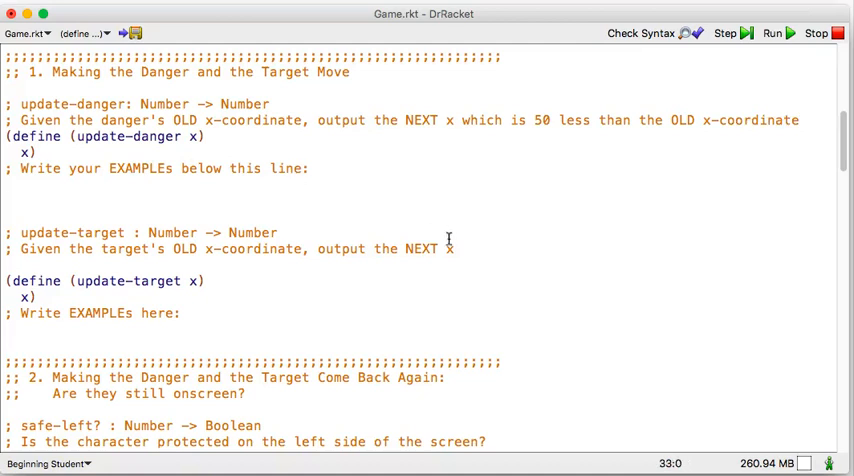
- Write the first example (EXAMPLE (update-danger 100) (- 100 50))
type("()")
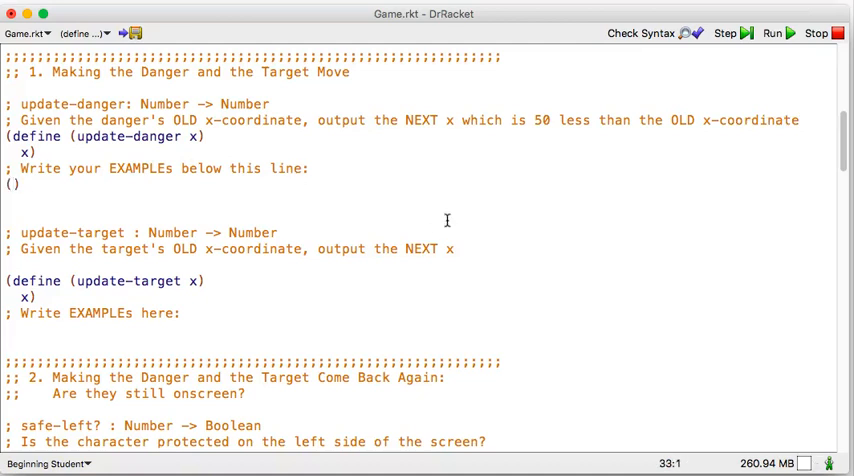
type("EXAM")
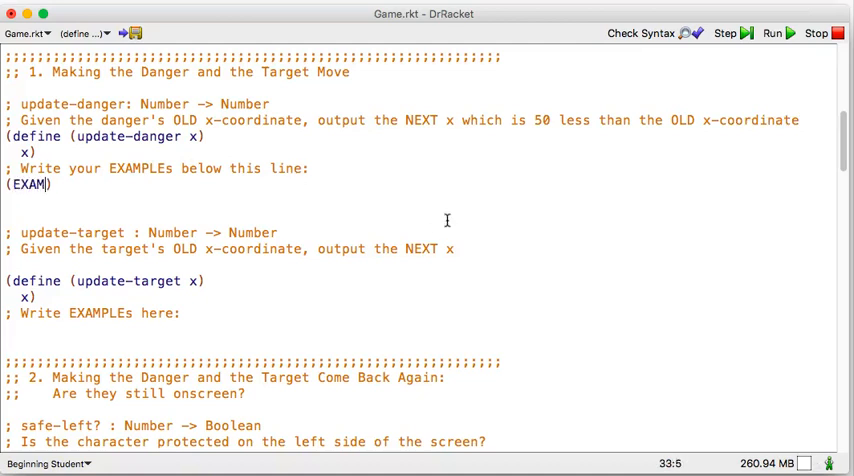
type("PLE")
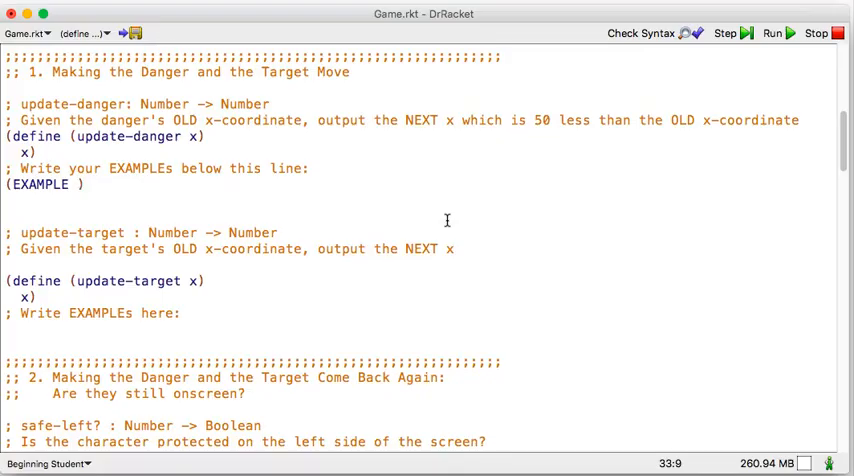
type("upda")
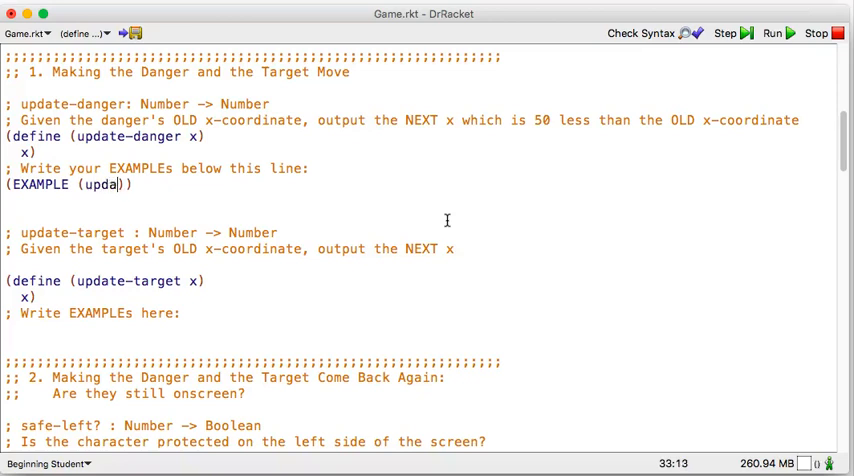
type("te-danger")
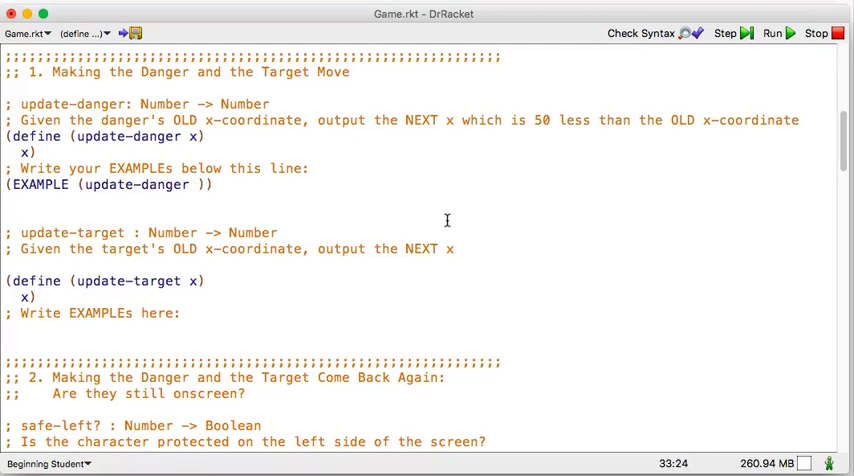
type("10")
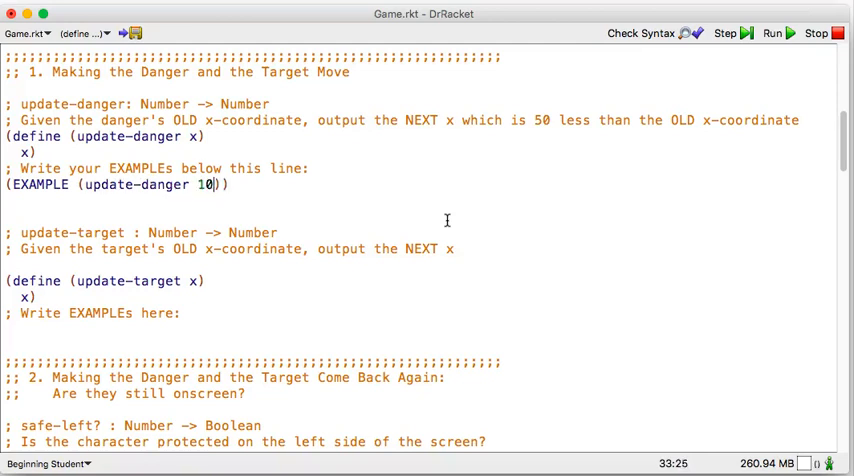
type("0")
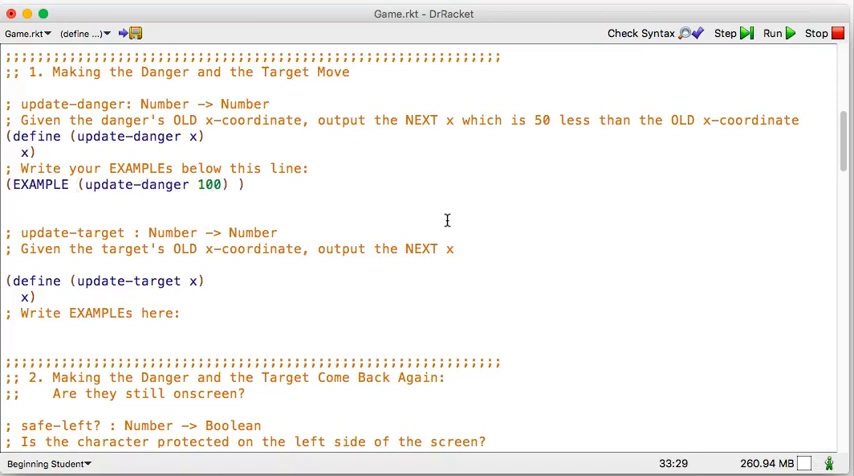
type("(-")
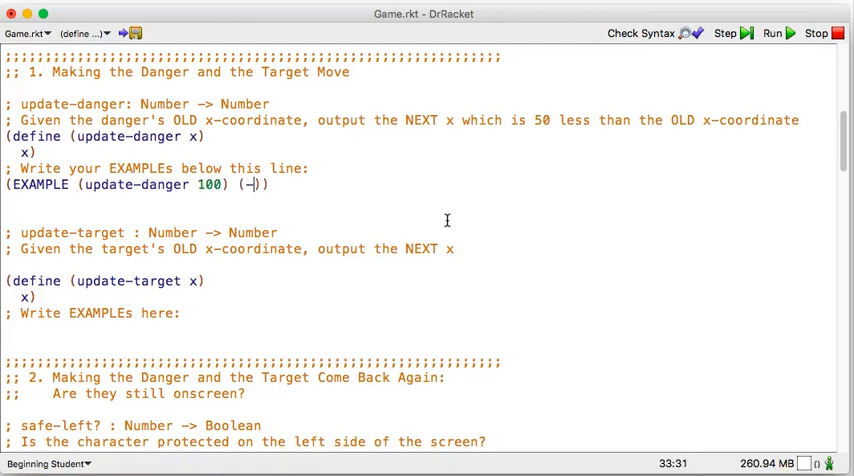
type("100")
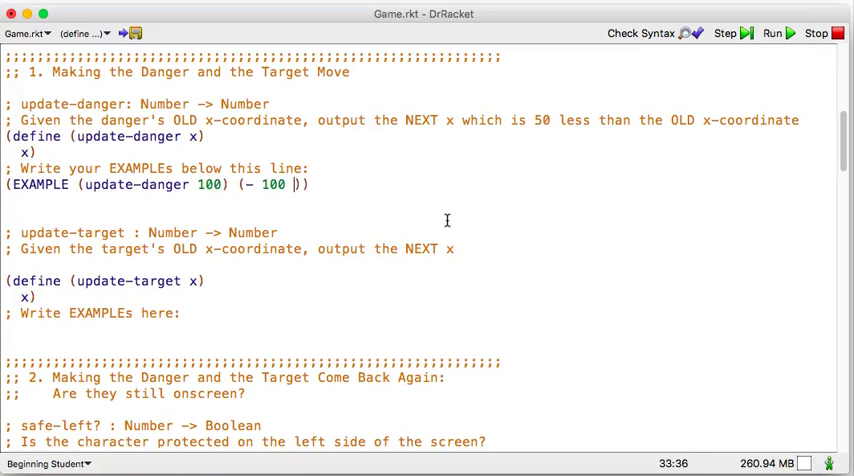
type("50")
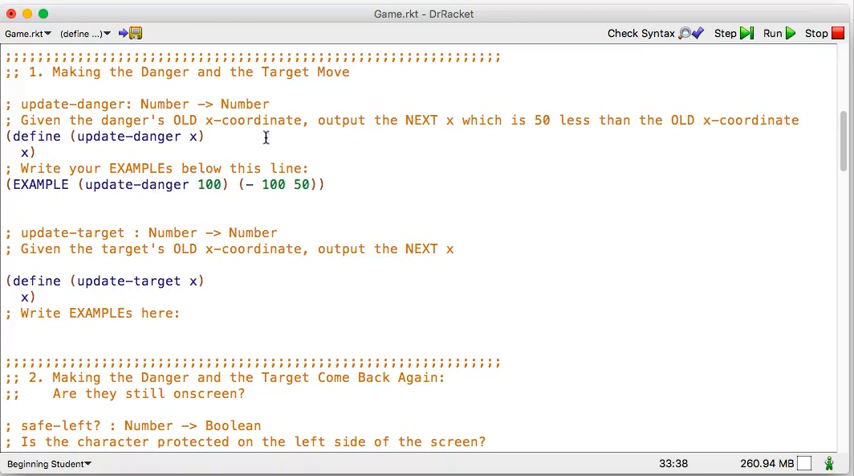
mouse_move(552, 128)
type("(E")
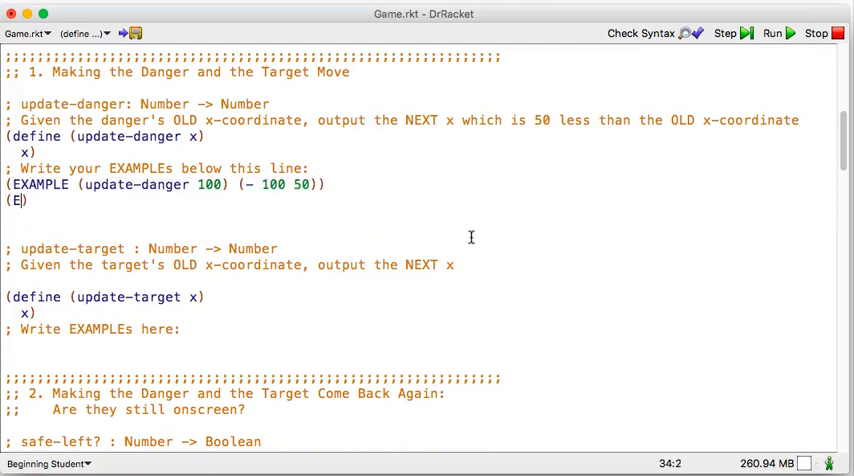
- Write the second example (EXAMPLE (update-danger 231) (- 231 50)) and show the interactions area
type("XAMPLE (u")
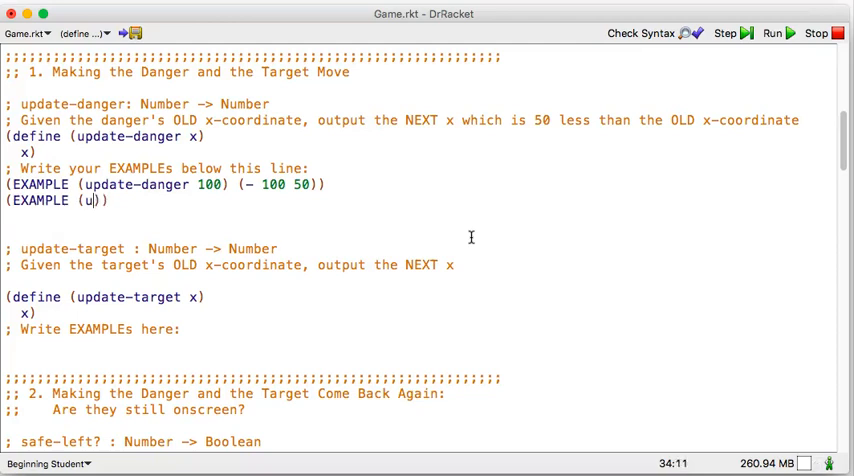
type("pdate-ganger")
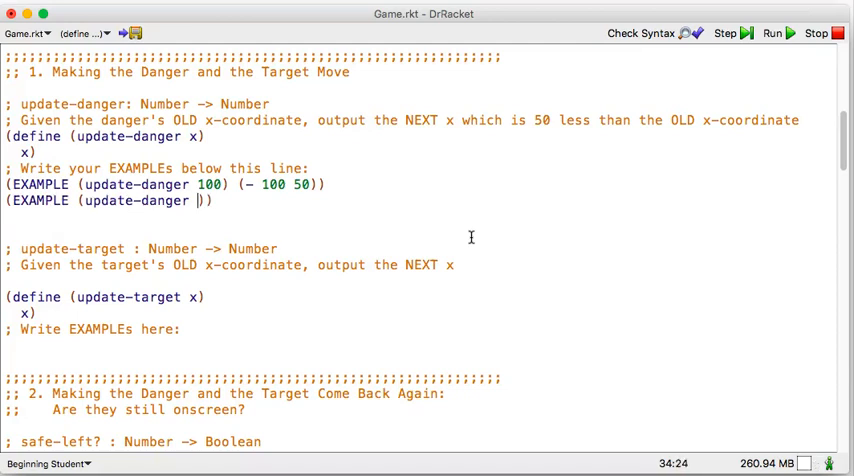
type("231")
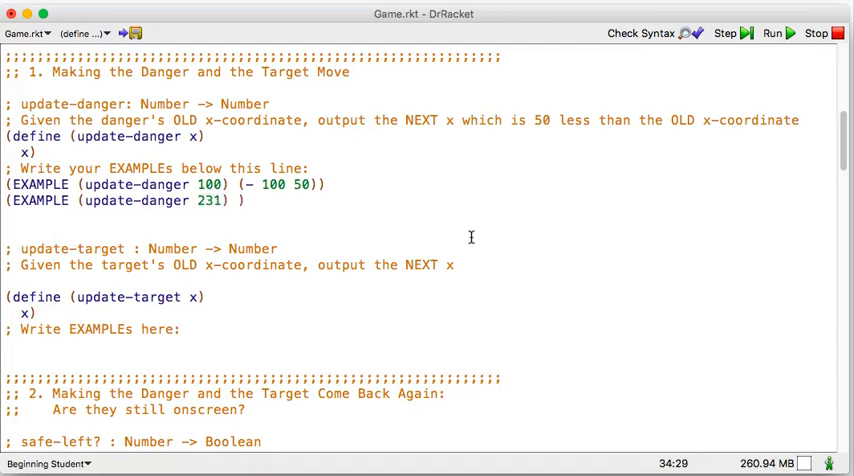
type("(- 231 50")
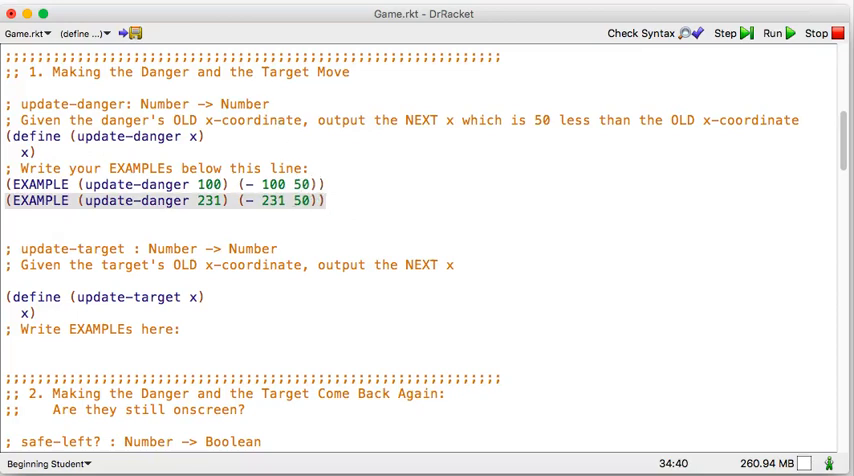
left_click(30, 32)
type("(- 100 50)")
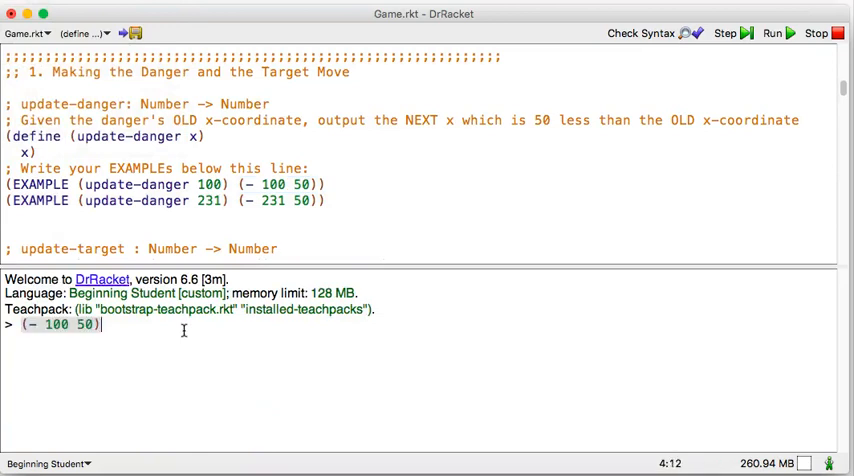
- Evaluate (- 100 50) to 50 and pick out (- 231 50) to evaluate next
key("return")
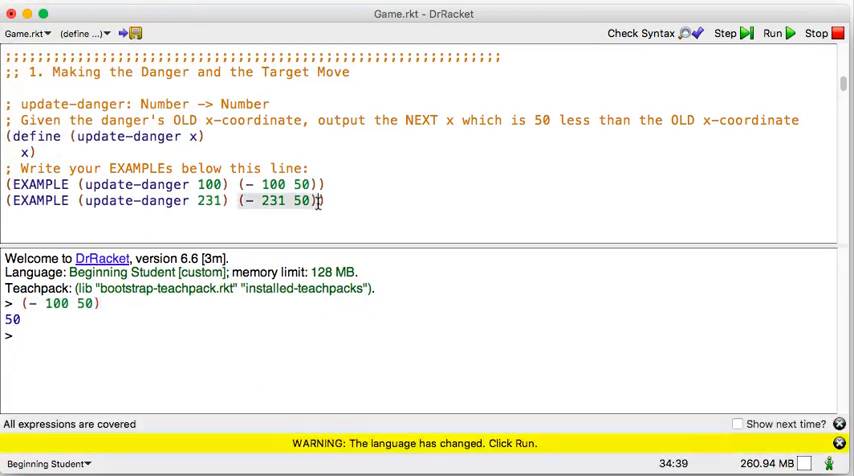
double_click(278, 200)
type("(- 231 50)")
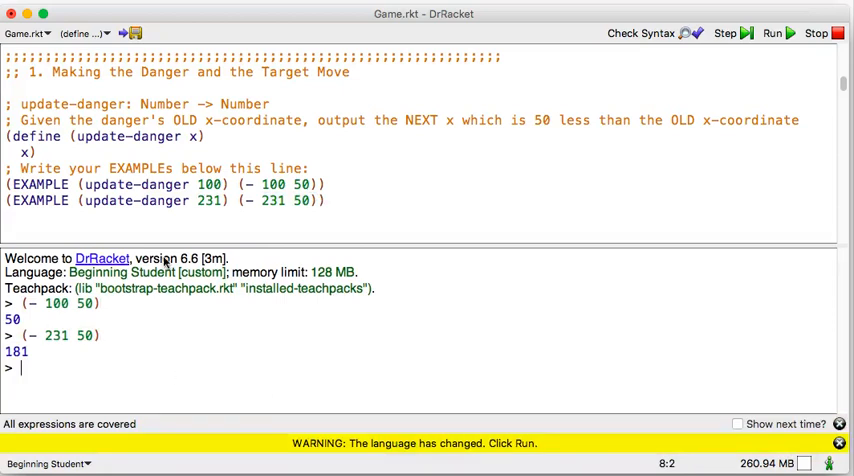
mouse_move(40, 324)
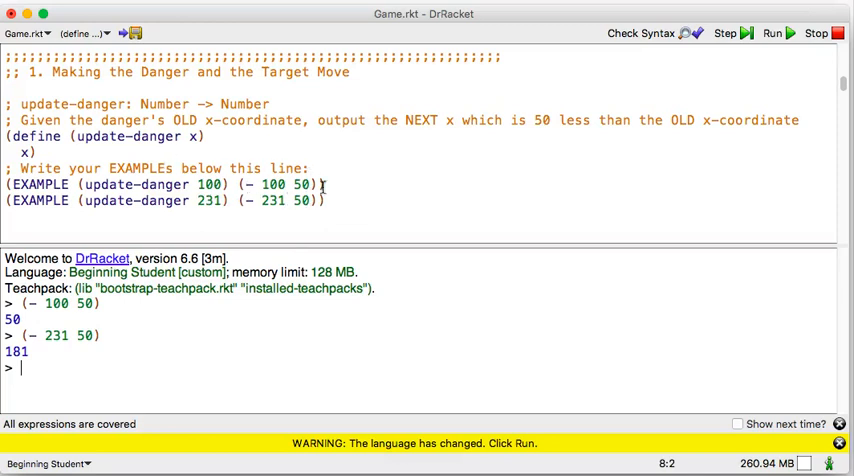
mouse_move(220, 152)
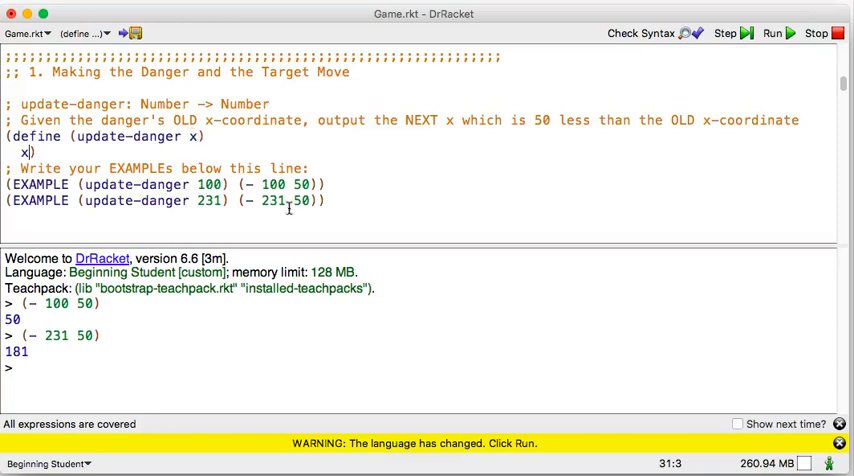
- Replace the bare x in update-danger's body with (- x 50)
double_click(272, 184)
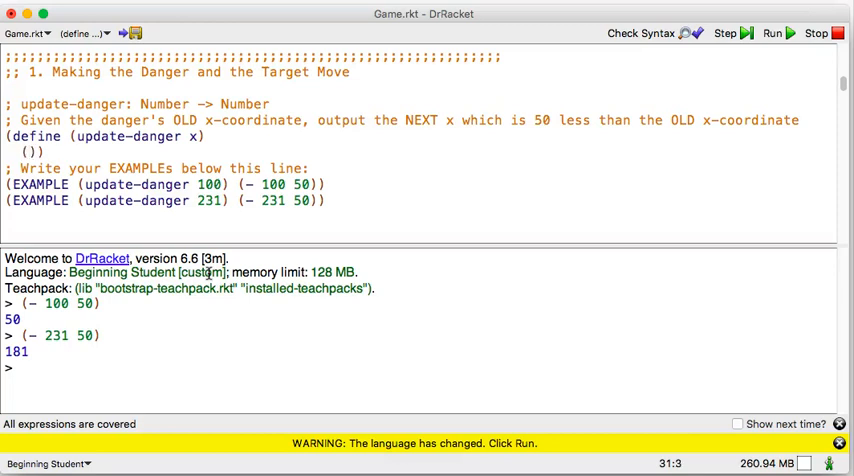
type("-")
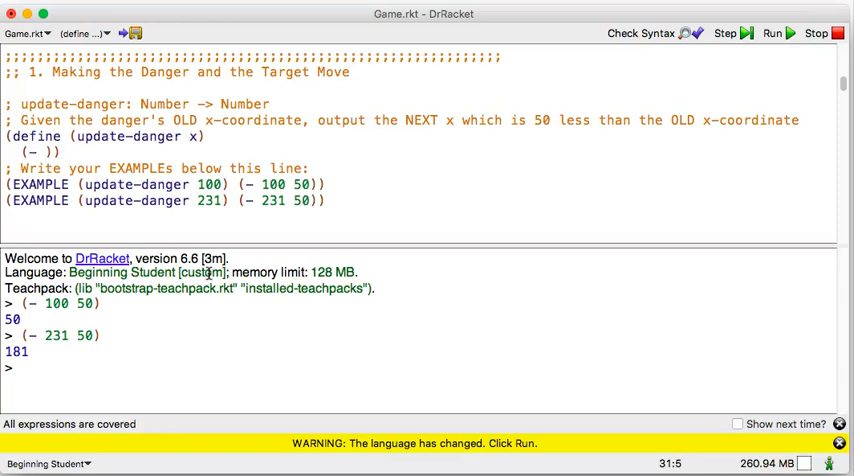
type("x 50")
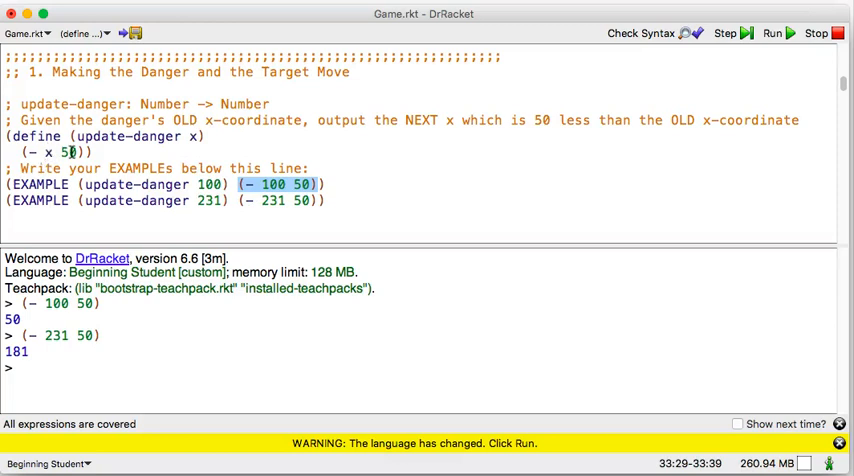
mouse_move(140, 160)
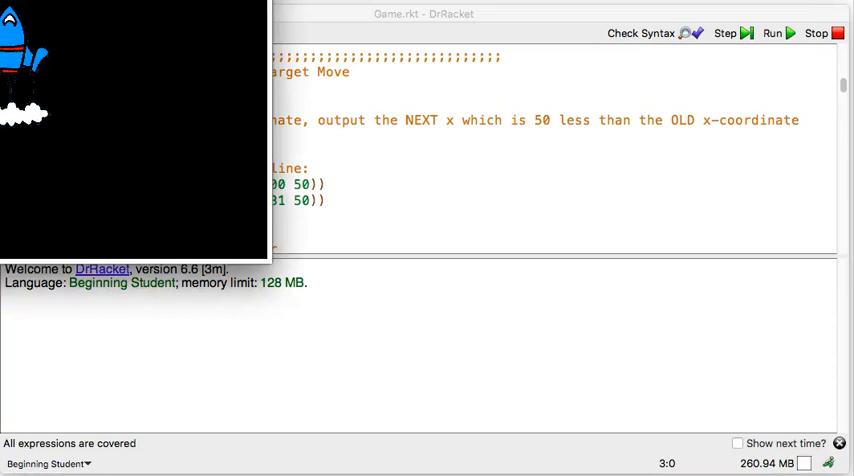
mouse_move(420, 176)
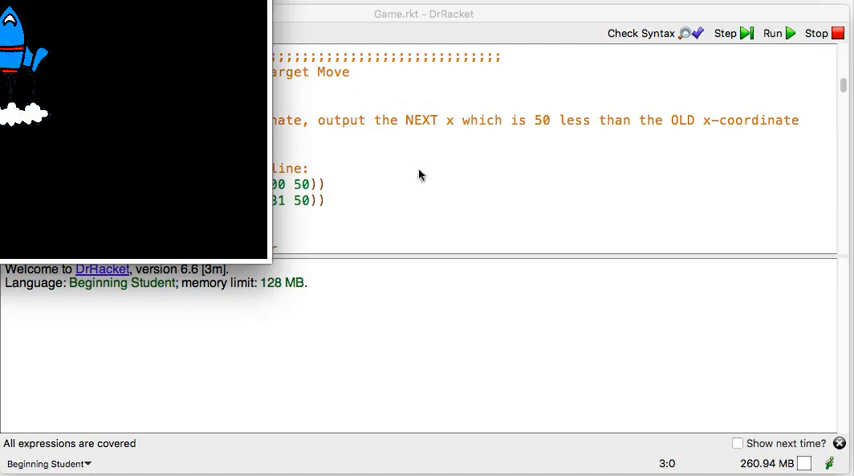
mouse_move(132, 84)
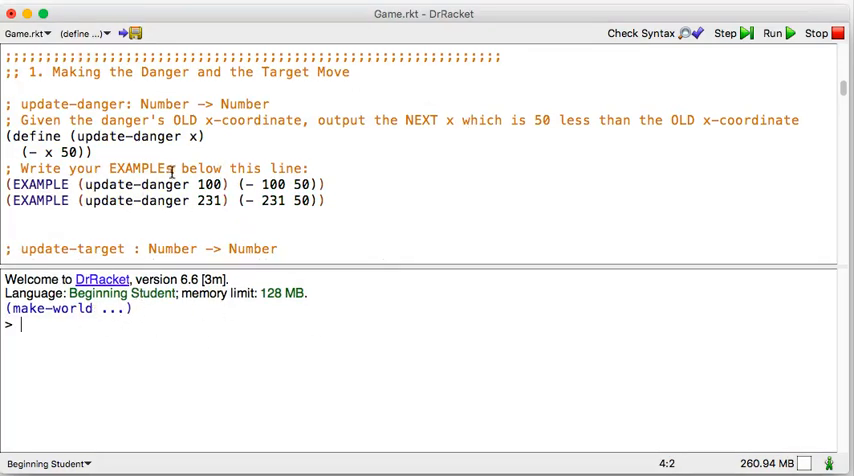
mouse_move(256, 140)
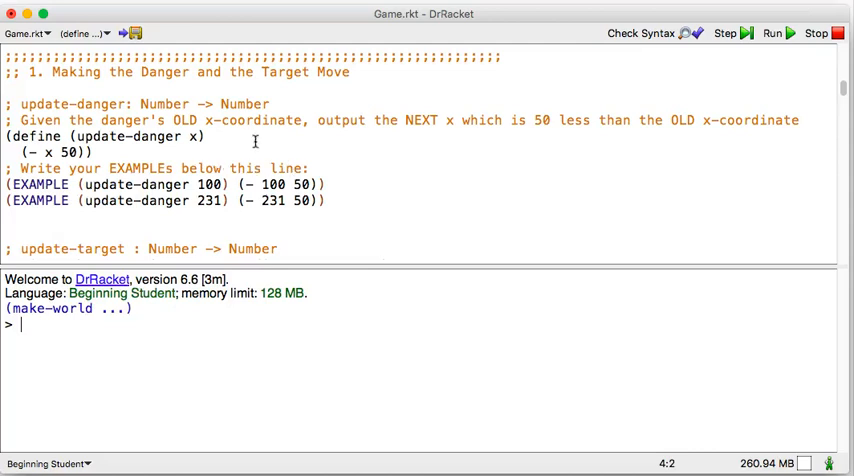
left_click(224, 168)
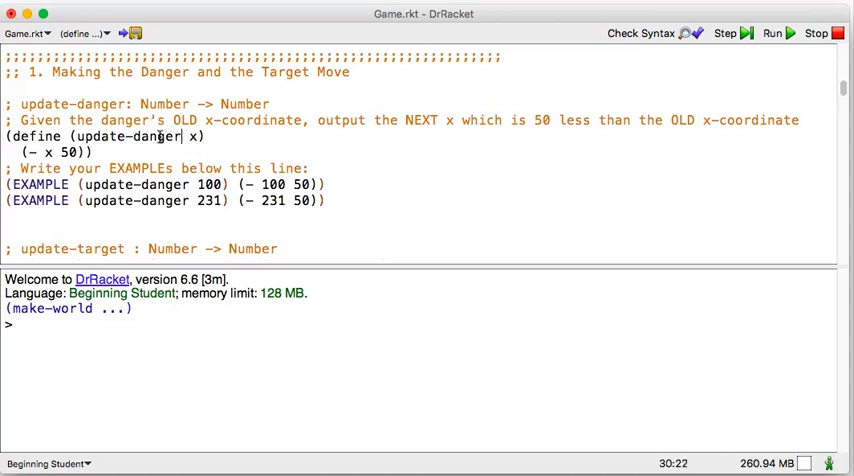
double_click(128, 136)
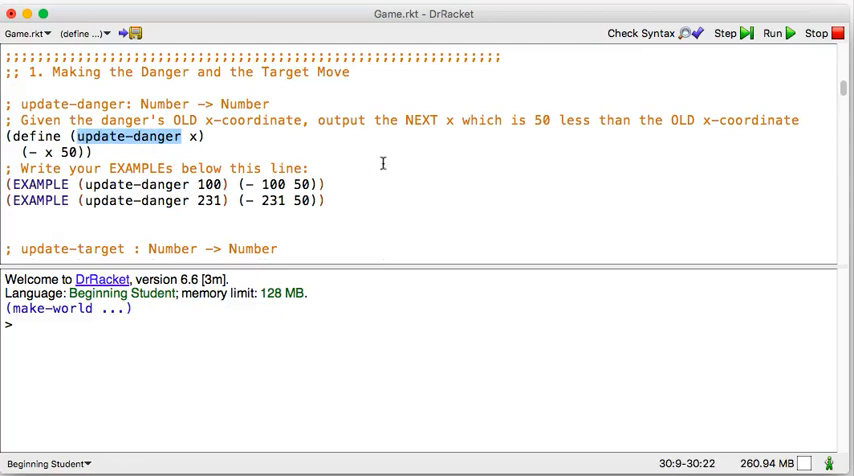
mouse_move(412, 104)
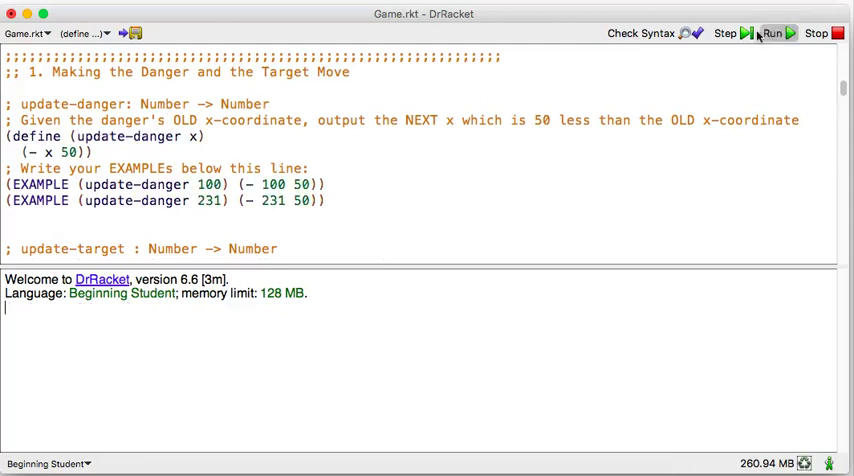
left_click(292, 140)
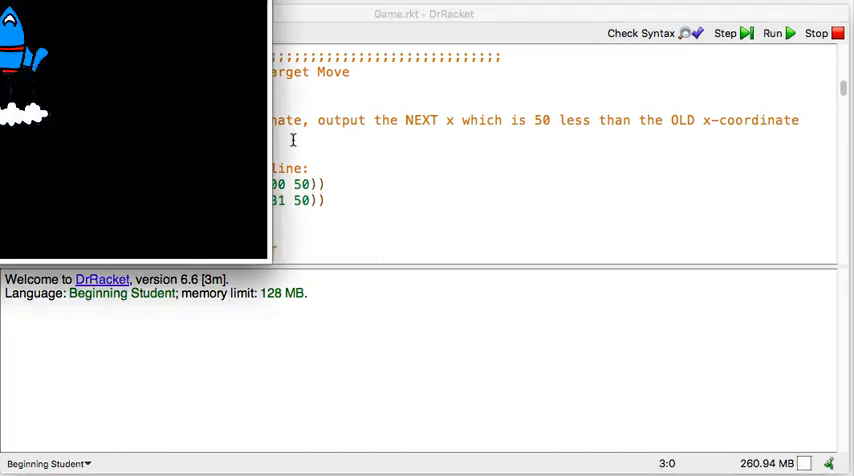
mouse_move(108, 202)
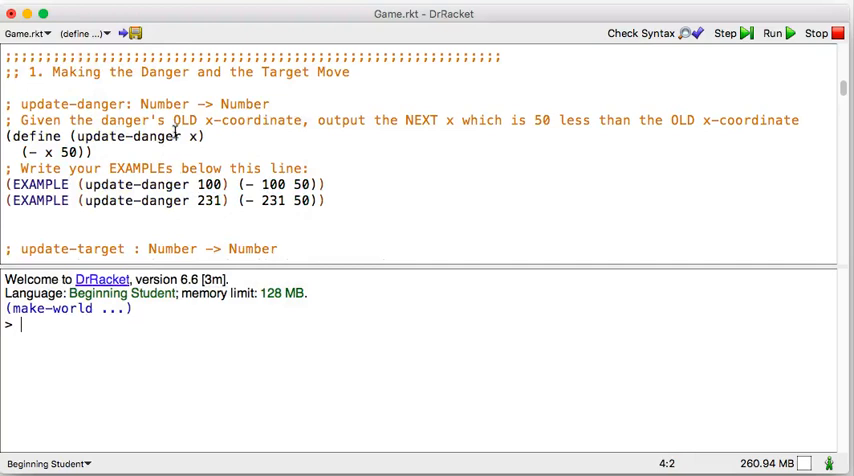
double_click(126, 136)
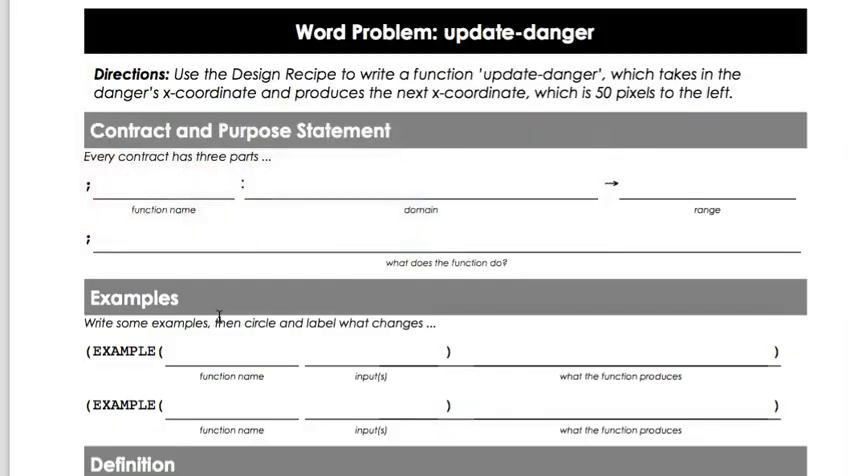
- Scroll the workbook PDF to the update-target page and through its blank sections
scroll("down", 3)
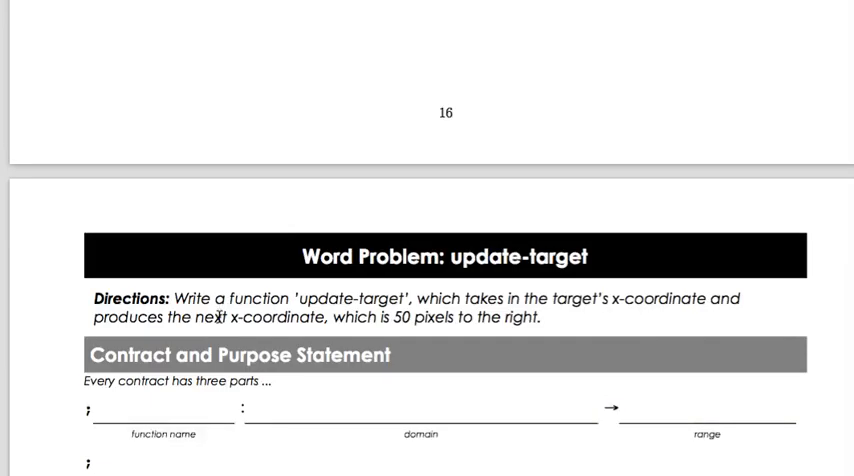
scroll("down", 3)
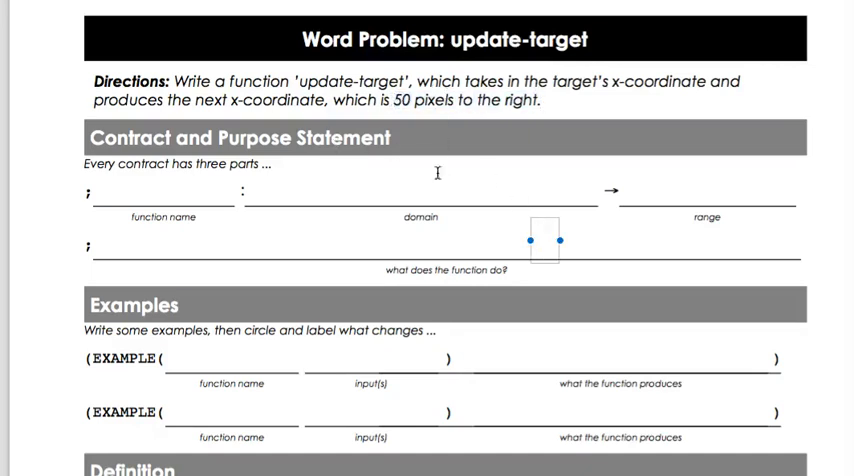
mouse_move(138, 178)
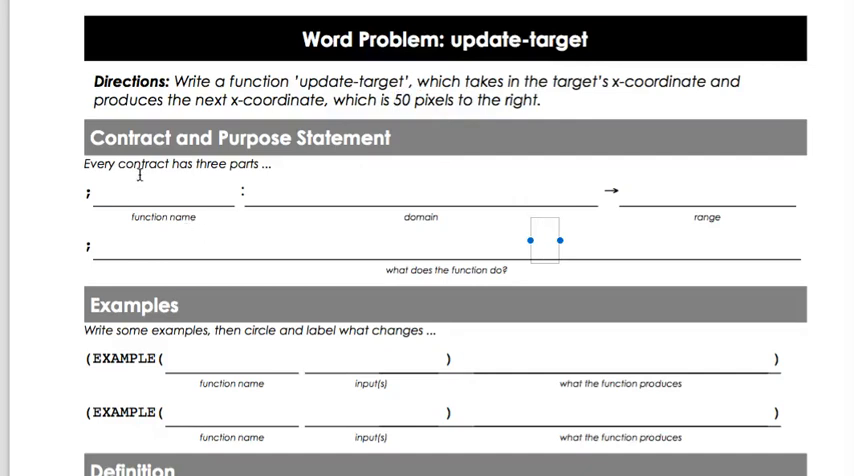
scroll("down", 3)
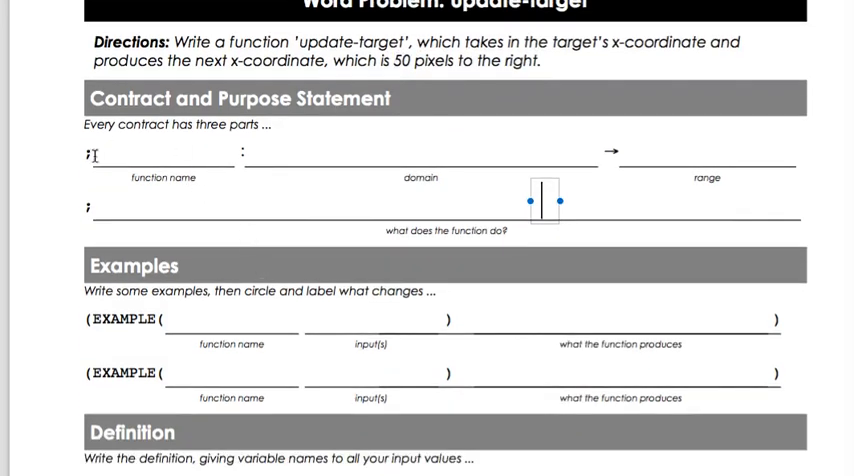
scroll("down", 3)
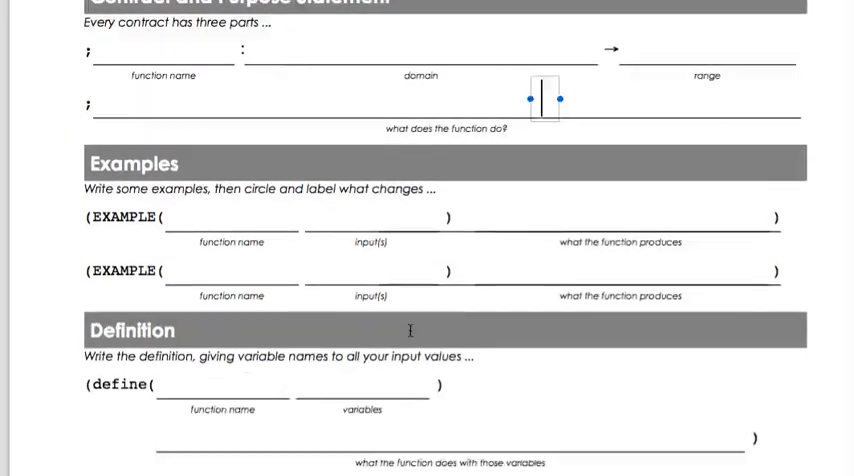
scroll("down", 3)
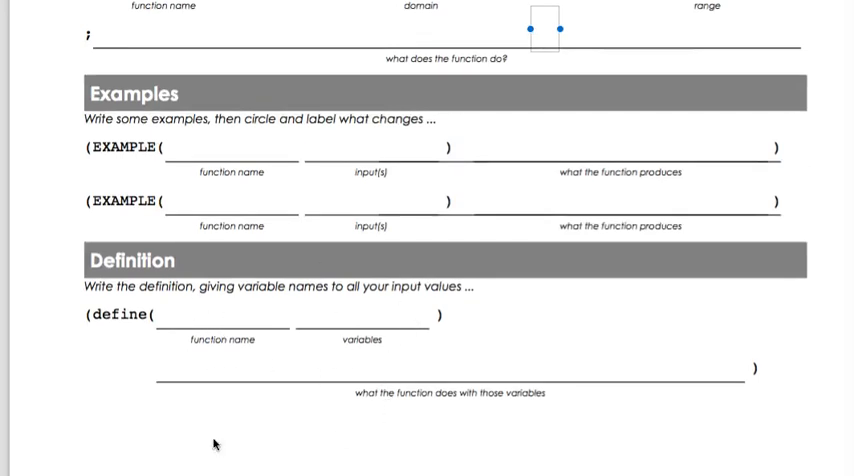
scroll("up", 3)
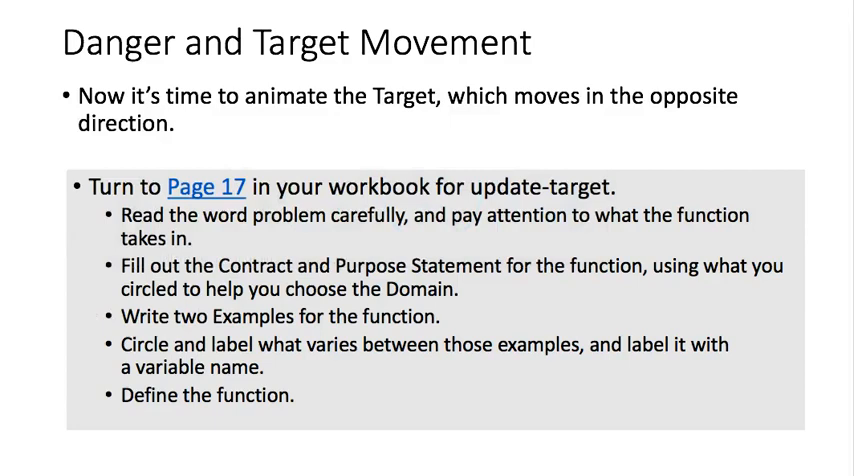
mouse_move(424, 180)
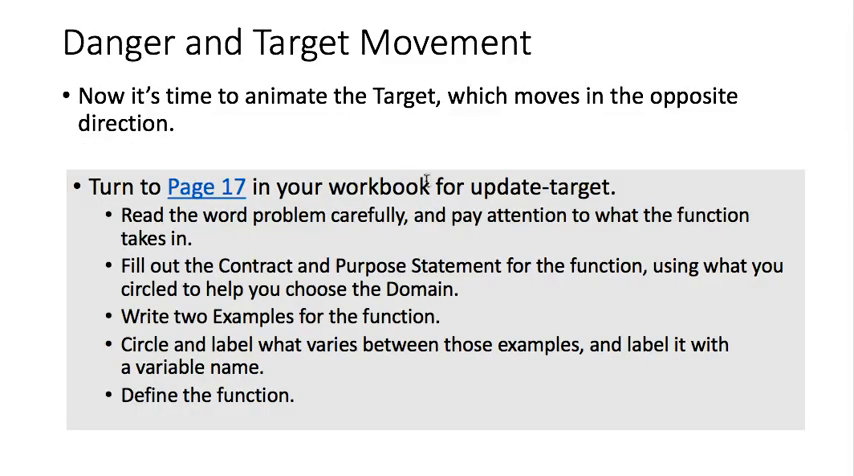
mouse_move(424, 178)
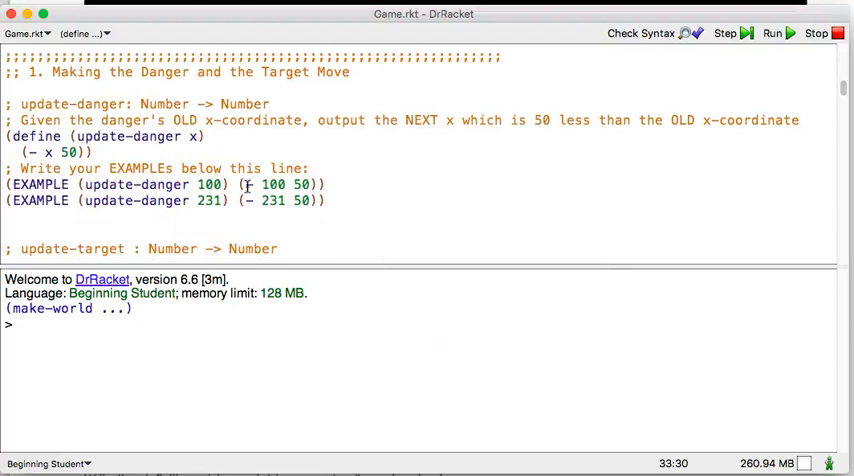
scroll("down", 3)
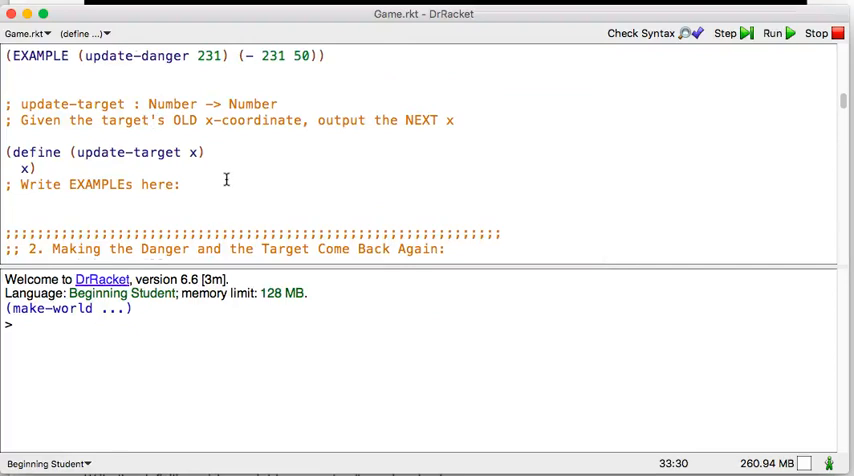
scroll("up", 3)
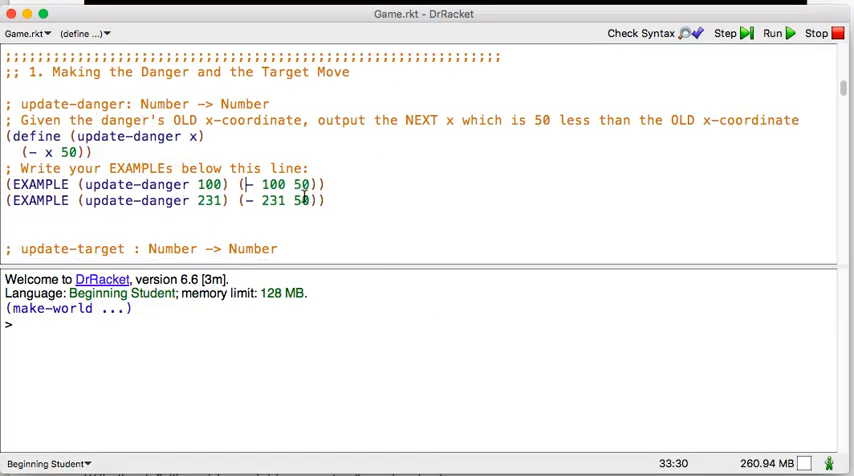
scroll("down", 3)
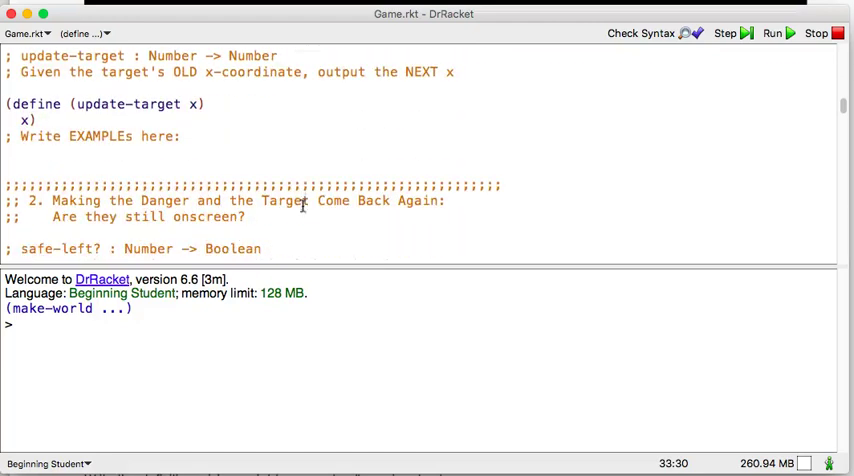
mouse_move(252, 278)
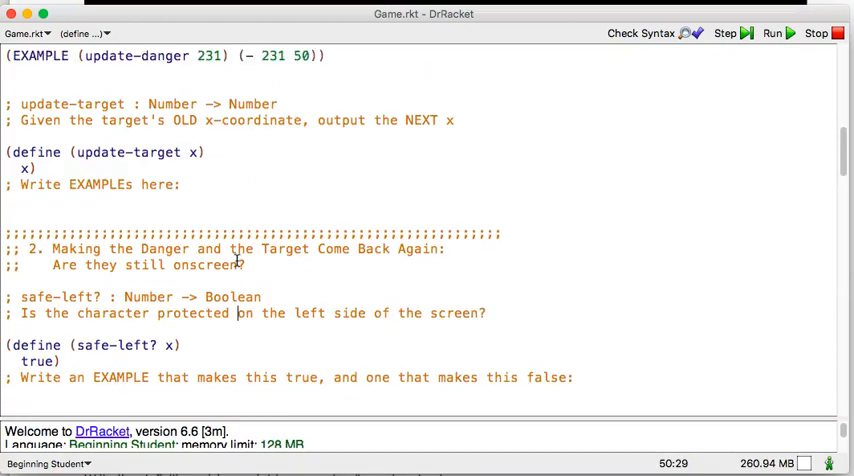
scroll("up", 3)
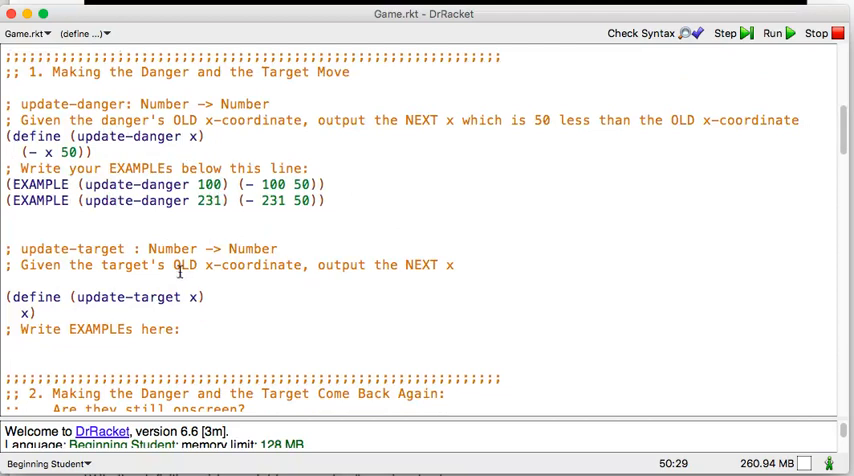
mouse_move(148, 296)
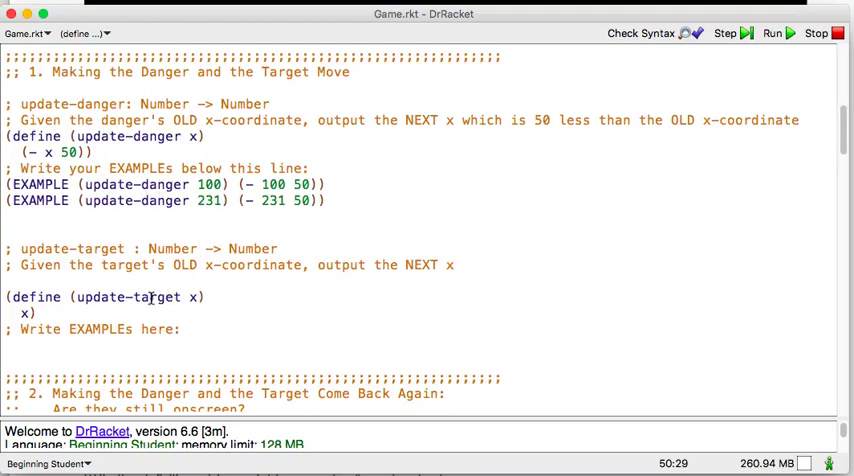
mouse_move(236, 244)
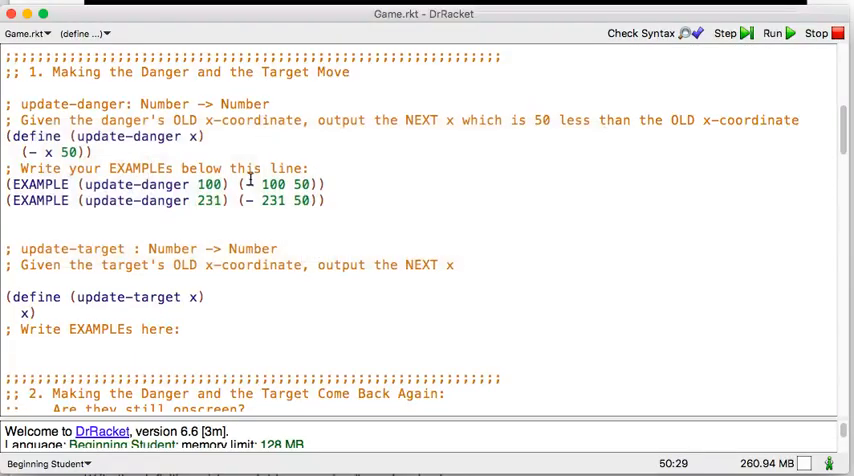
scroll("up", 3)
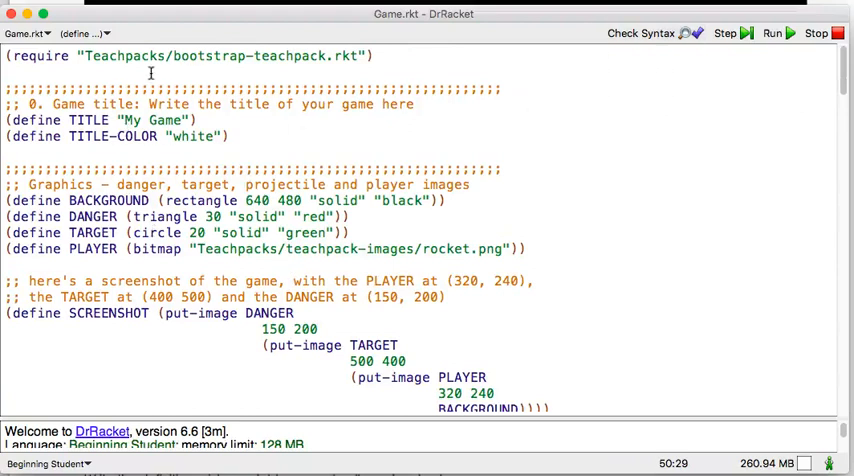
mouse_move(118, 228)
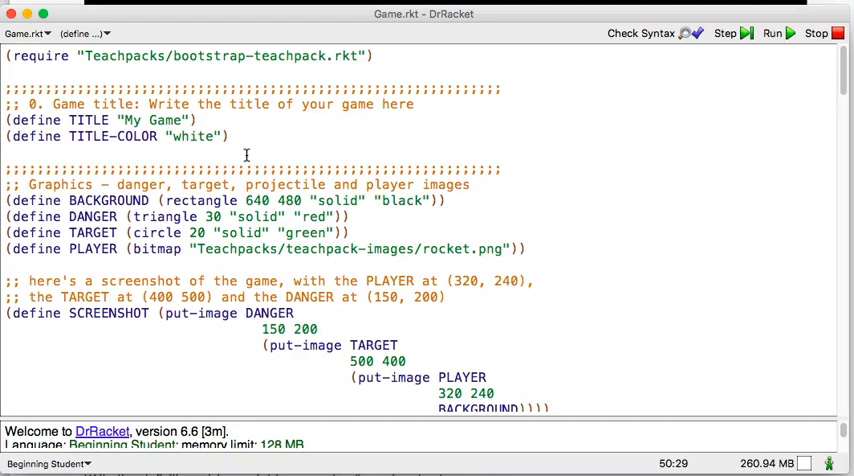
mouse_move(196, 218)
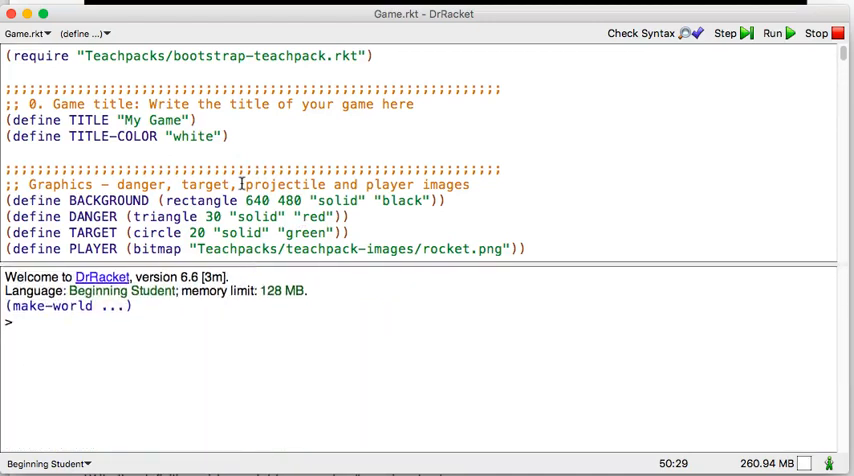
scroll("down", 3)
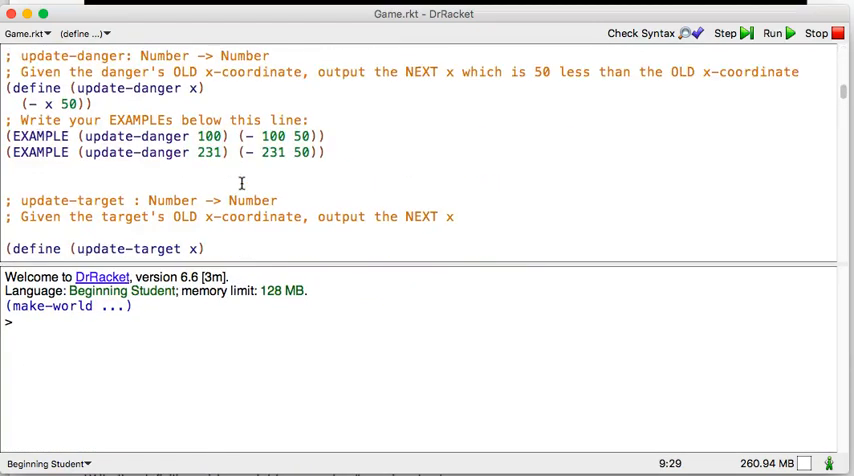